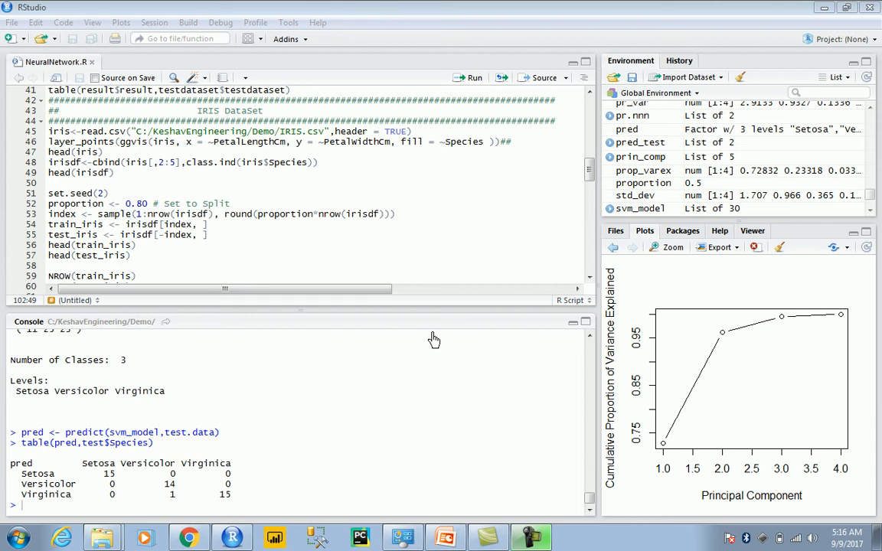
pyautogui.moveTo(433, 339)
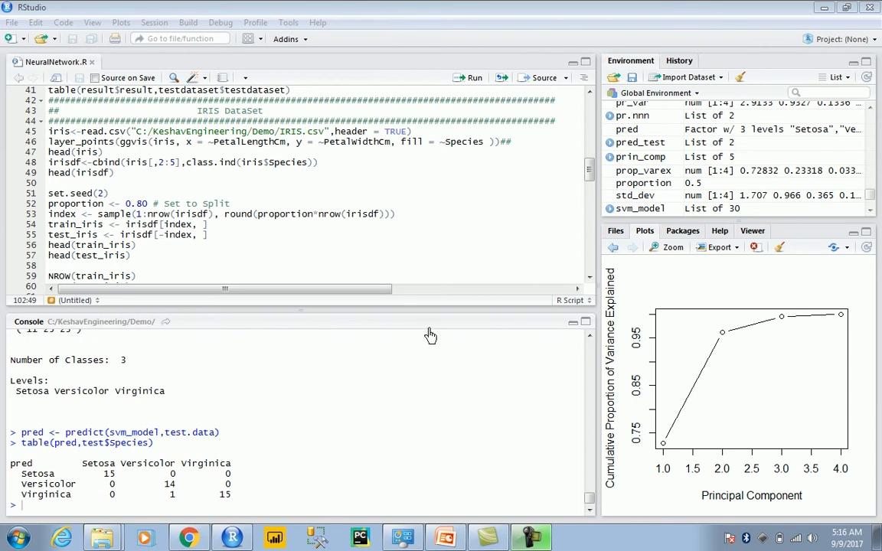
pyautogui.moveTo(401, 411)
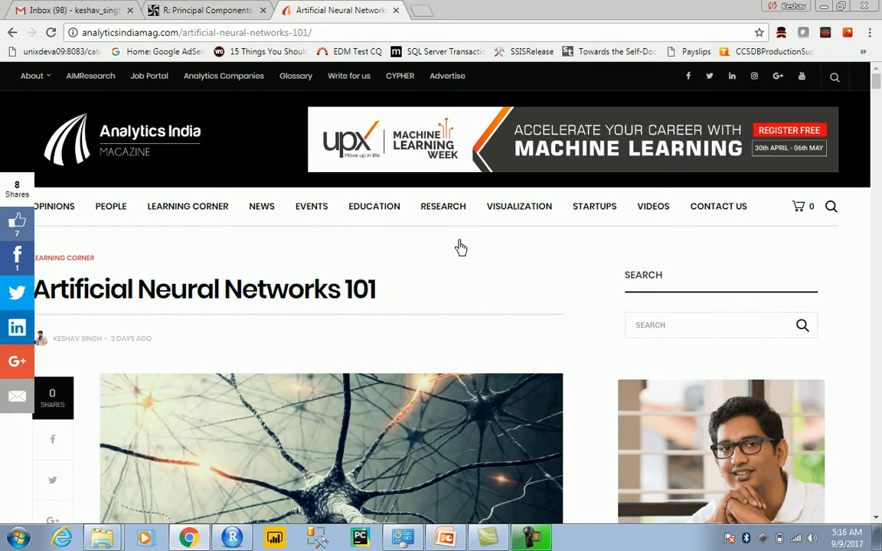
# Scroll the Neural Networks 101 article to the Multiclass section's iris neuralnet code
pyautogui.scroll(-3)
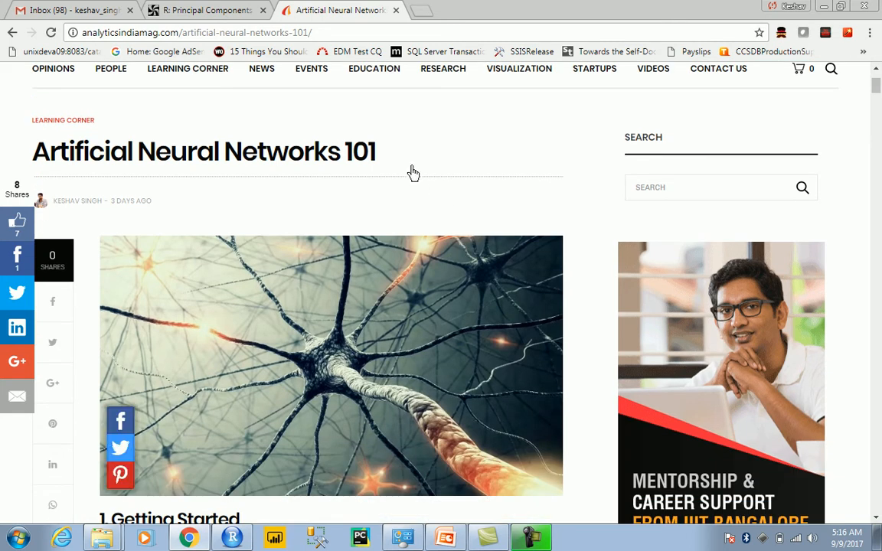
pyautogui.moveTo(440, 233)
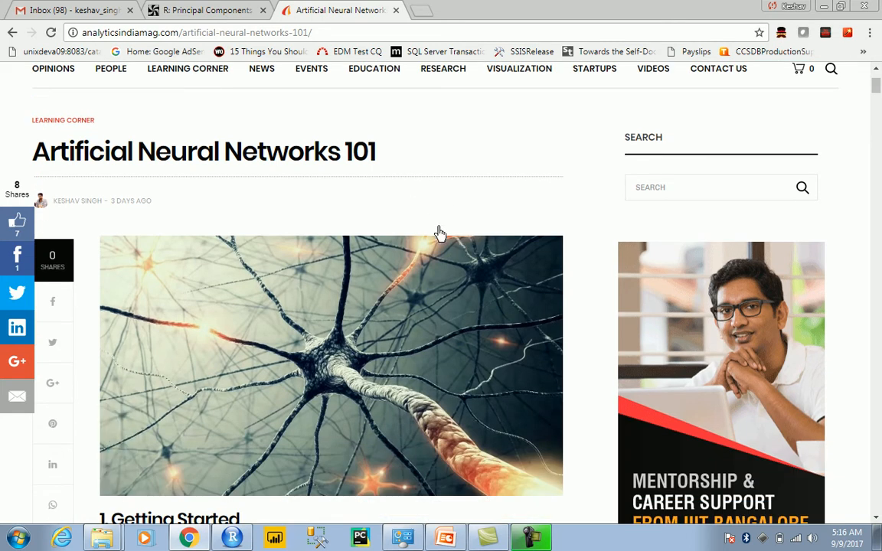
pyautogui.scroll(-3)
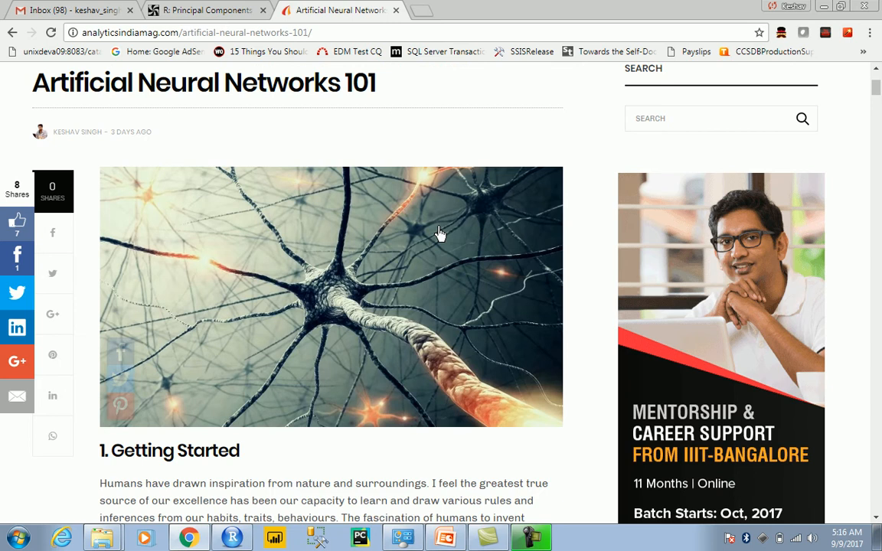
pyautogui.scroll(-3)
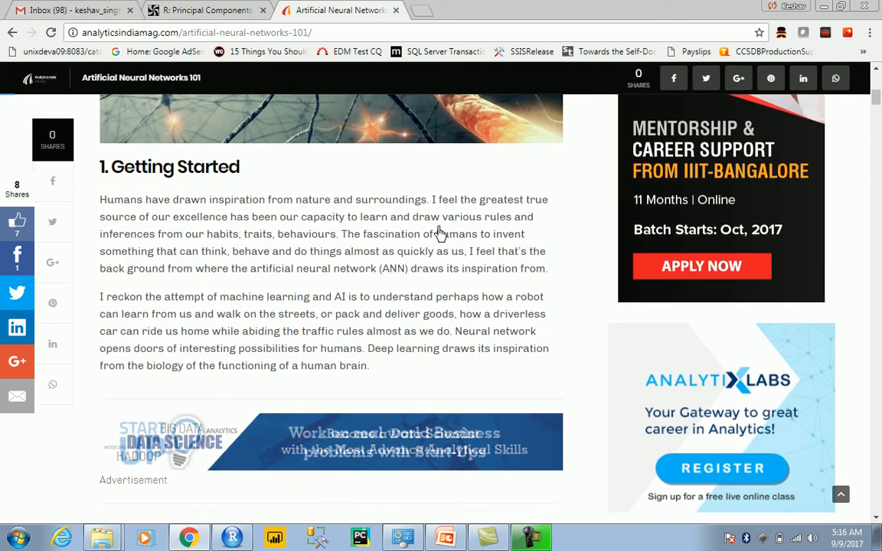
pyautogui.scroll(-3)
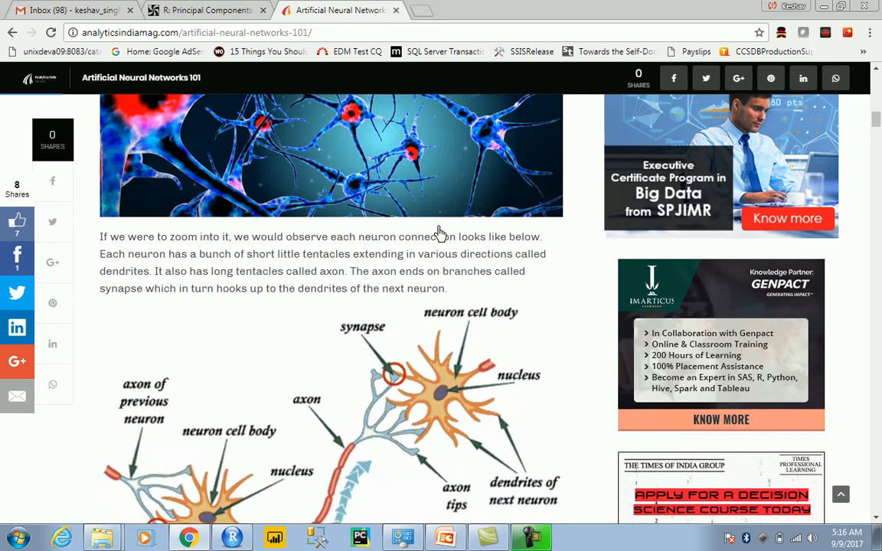
pyautogui.scroll(-3)
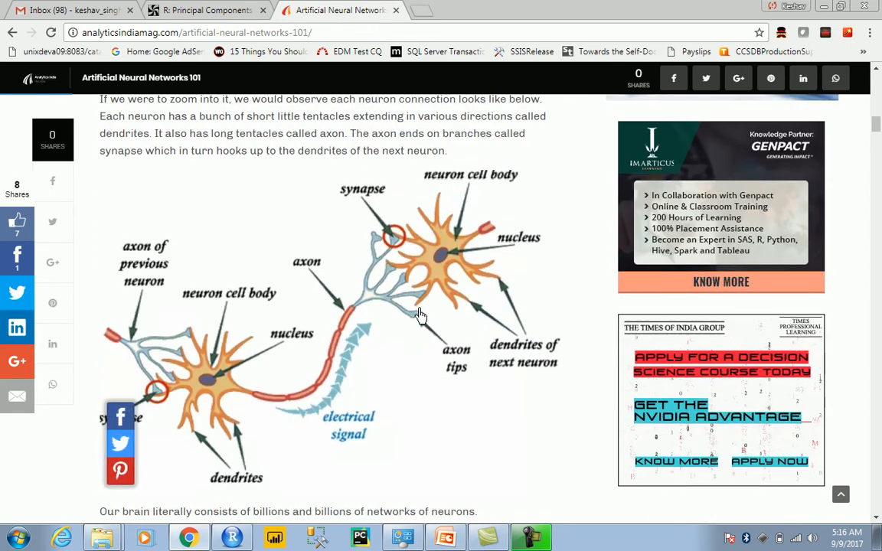
pyautogui.scroll(-3)
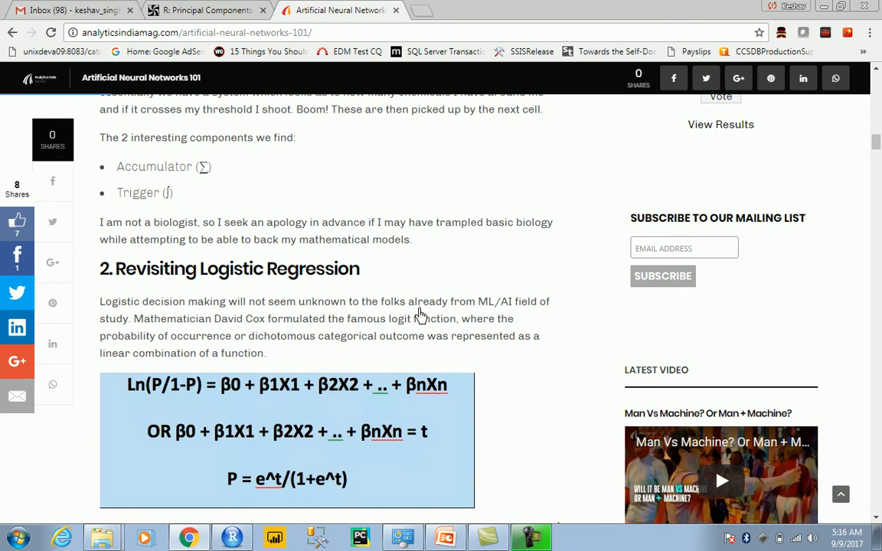
pyautogui.scroll(-3)
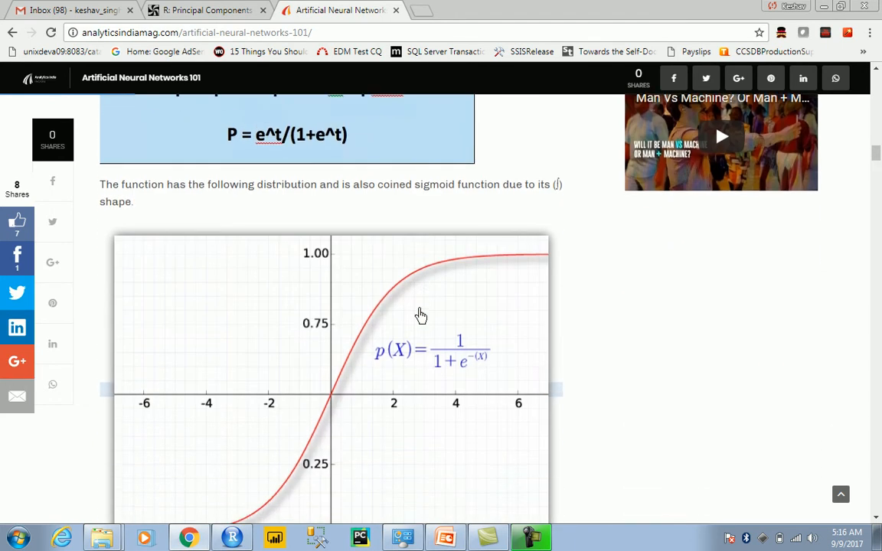
pyautogui.scroll(-3)
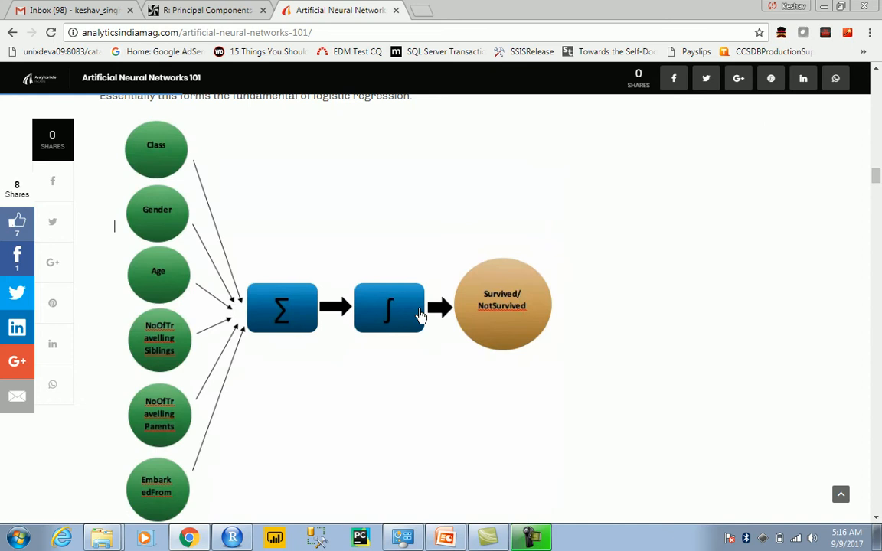
pyautogui.scroll(-3)
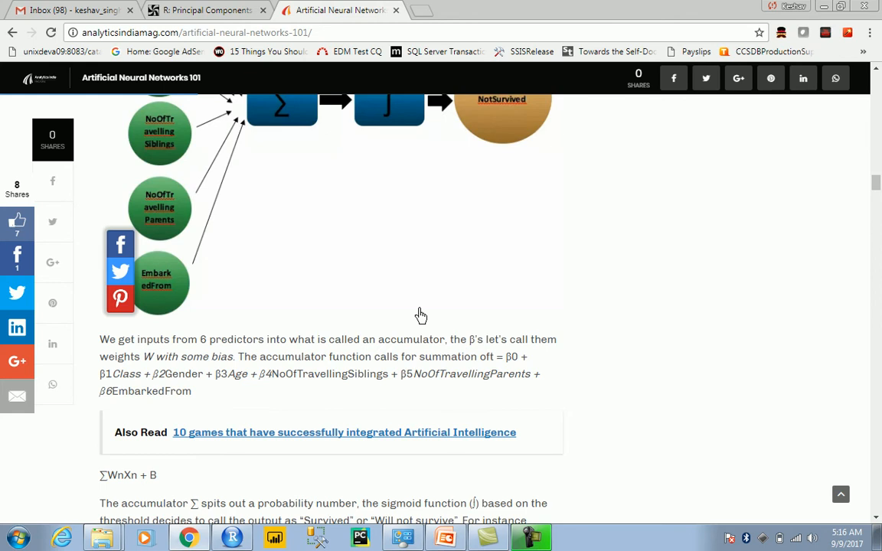
pyautogui.scroll(-3)
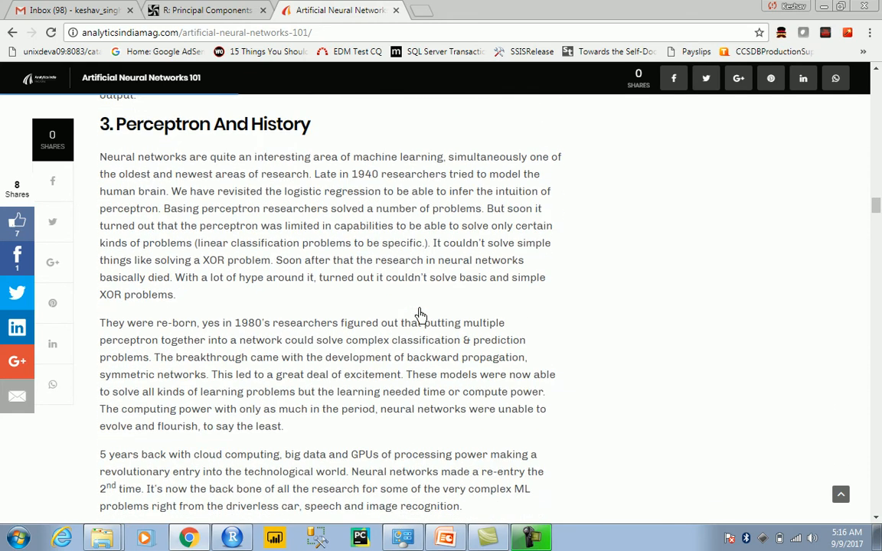
pyautogui.scroll(-3)
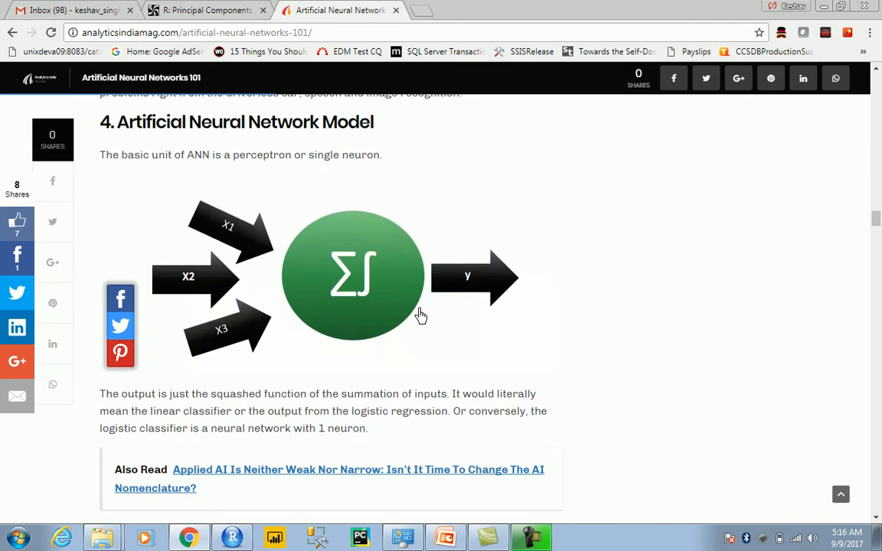
pyautogui.scroll(-3)
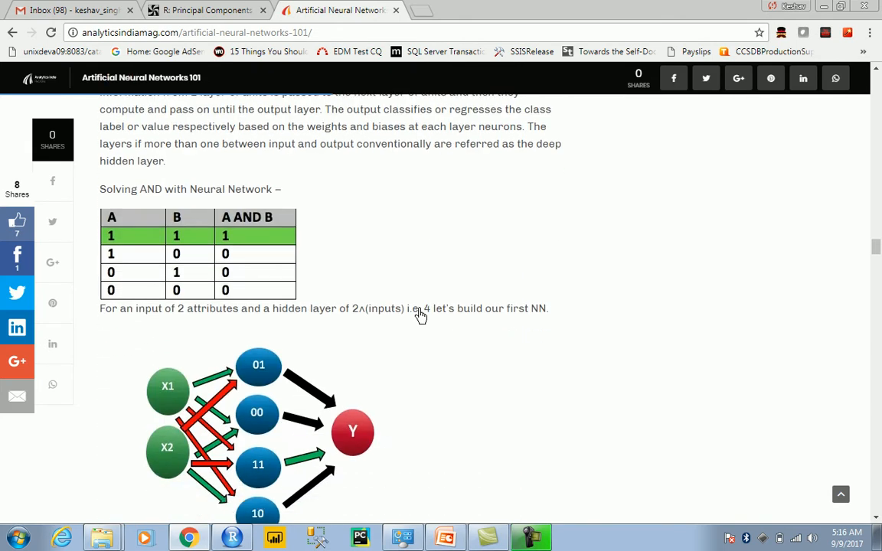
pyautogui.scroll(-3)
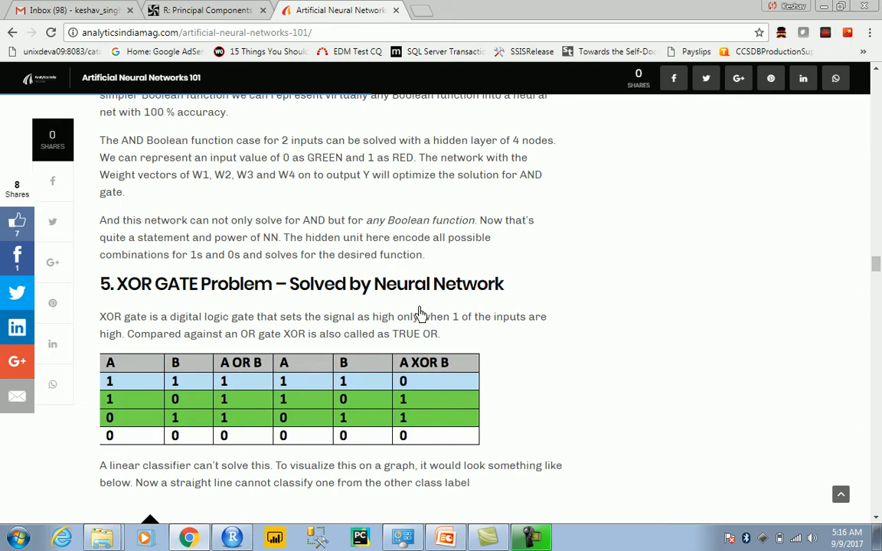
pyautogui.scroll(-3)
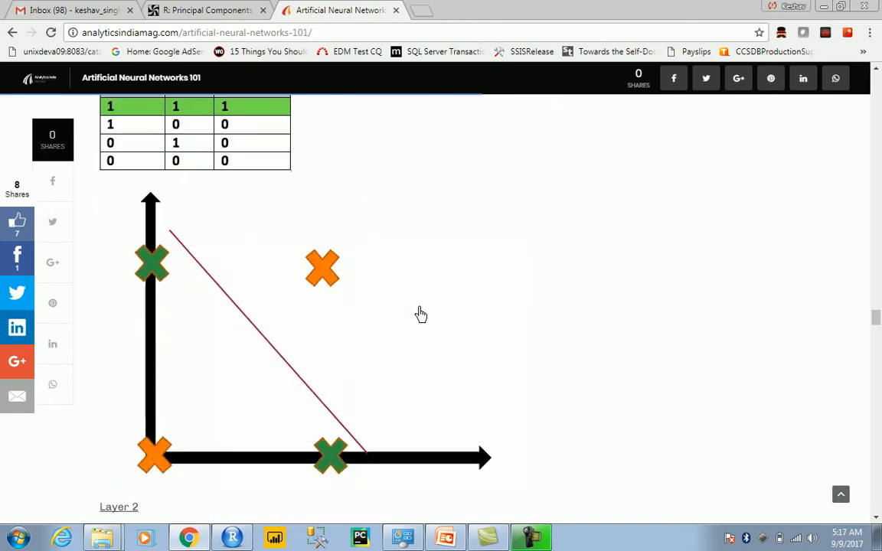
pyautogui.scroll(-3)
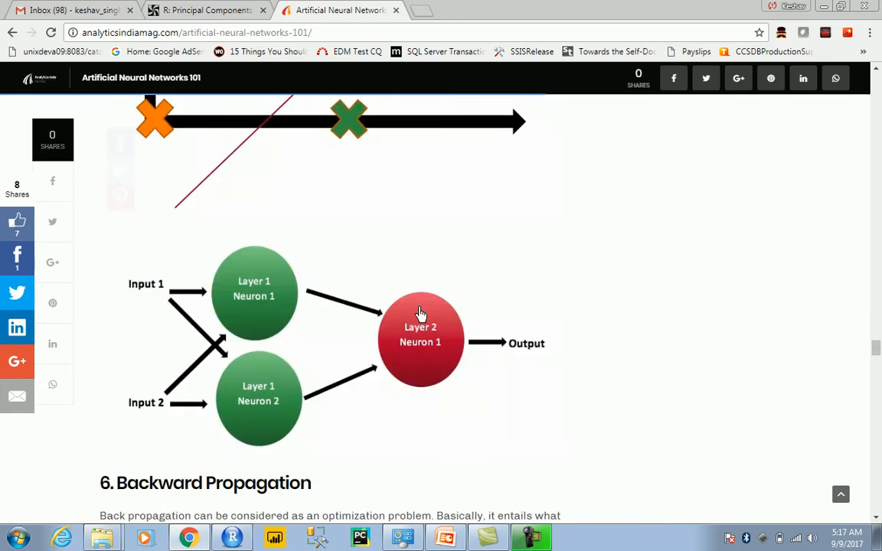
pyautogui.scroll(-3)
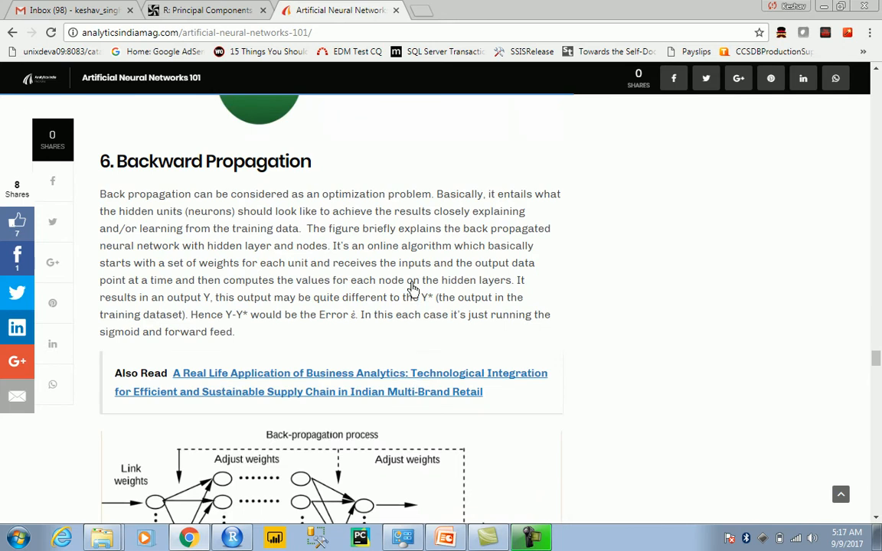
pyautogui.scroll(-3)
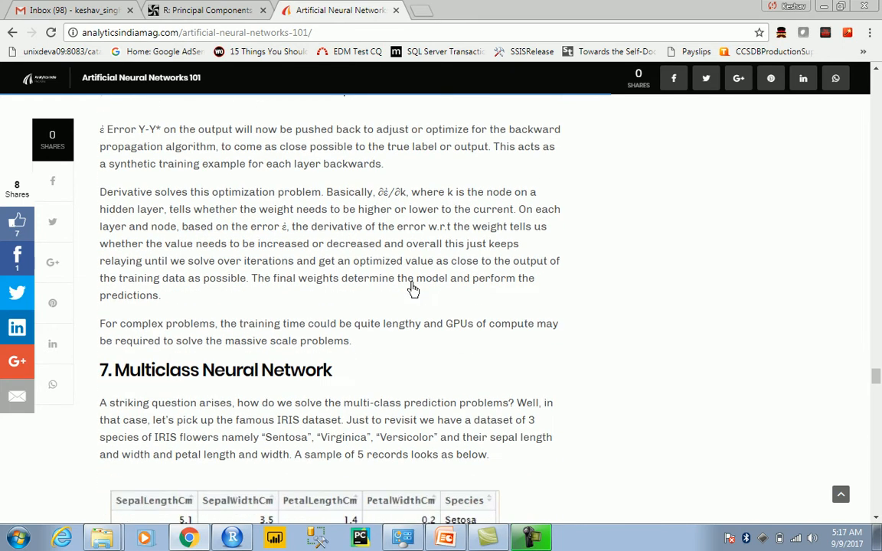
pyautogui.scroll(-3)
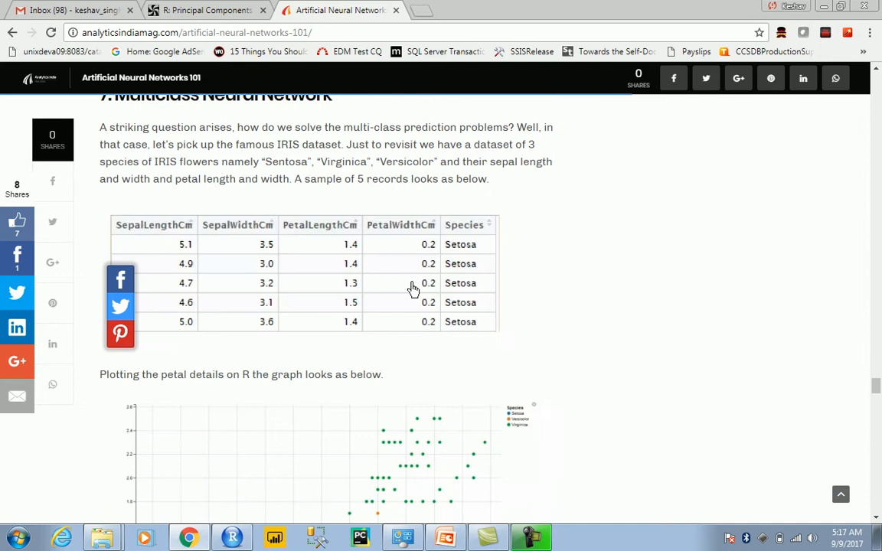
pyautogui.scroll(-3)
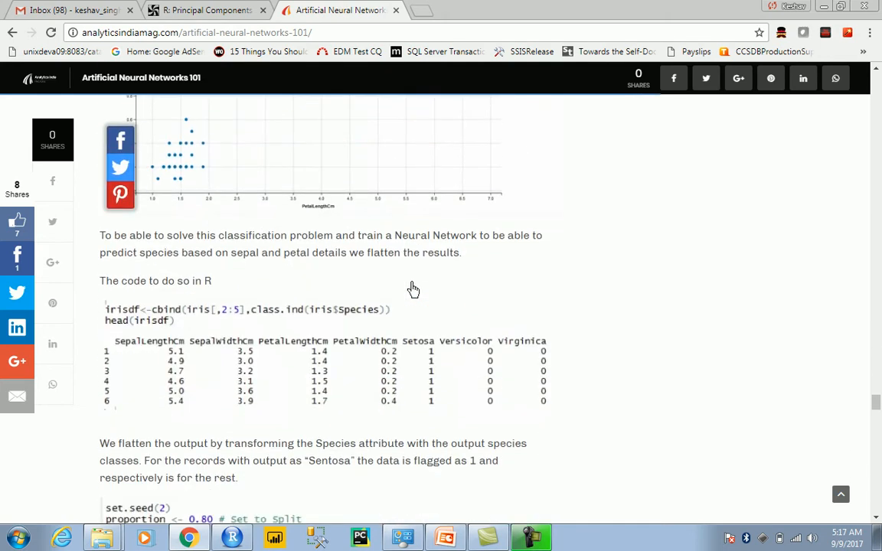
pyautogui.scroll(-3)
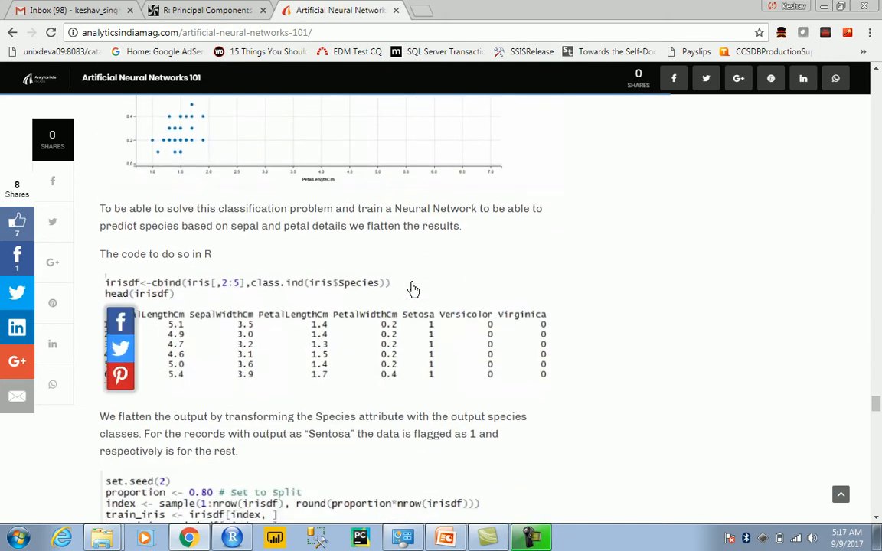
pyautogui.scroll(-3)
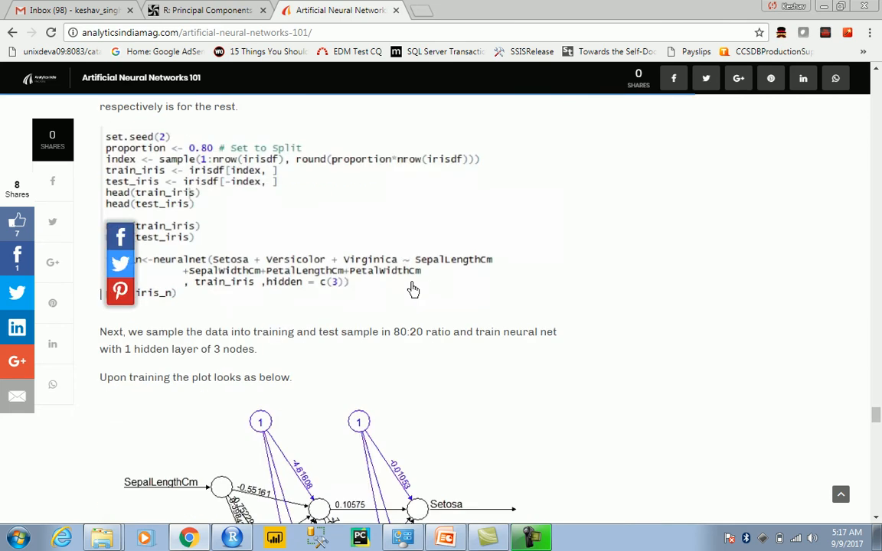
pyautogui.moveTo(291, 506)
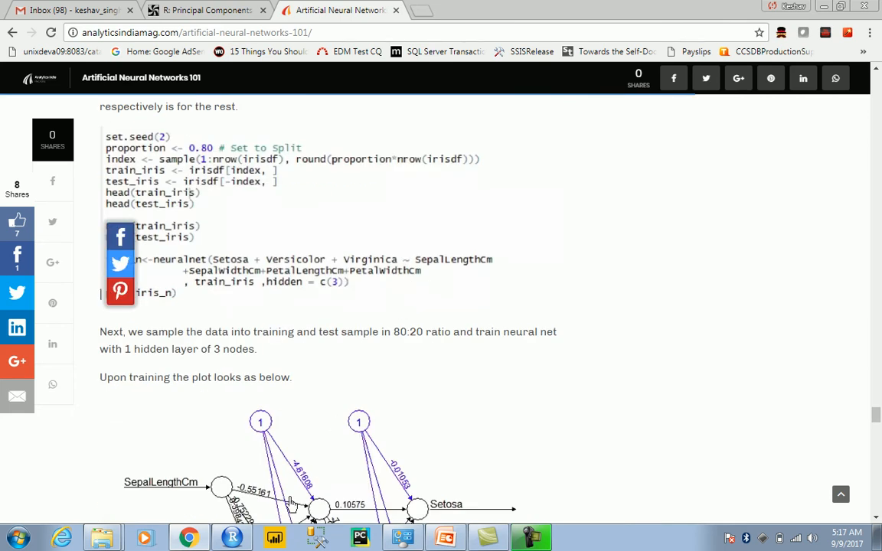
pyautogui.click(232, 537)
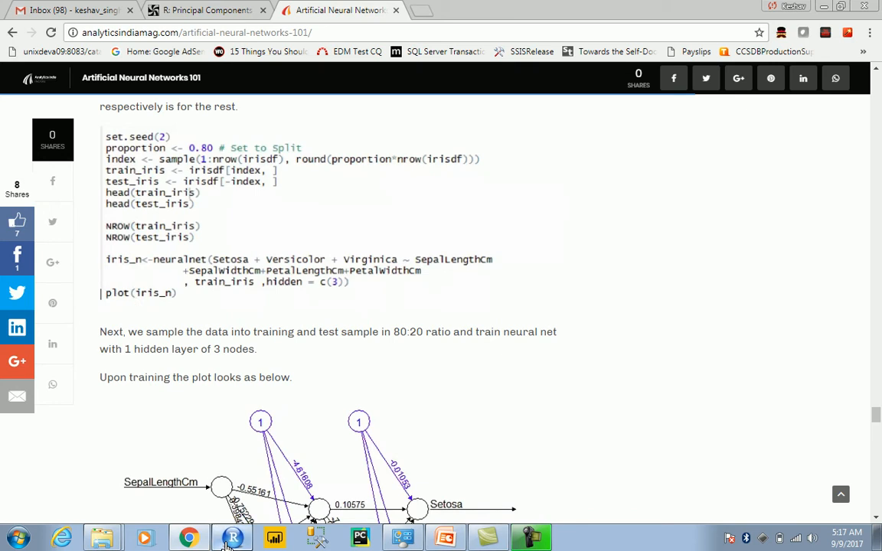
pyautogui.click(232, 537)
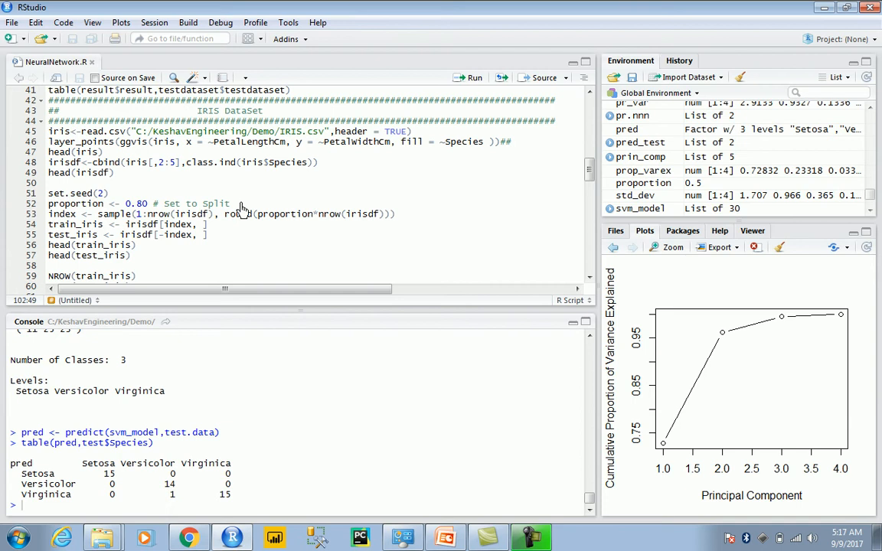
pyautogui.moveTo(240, 208)
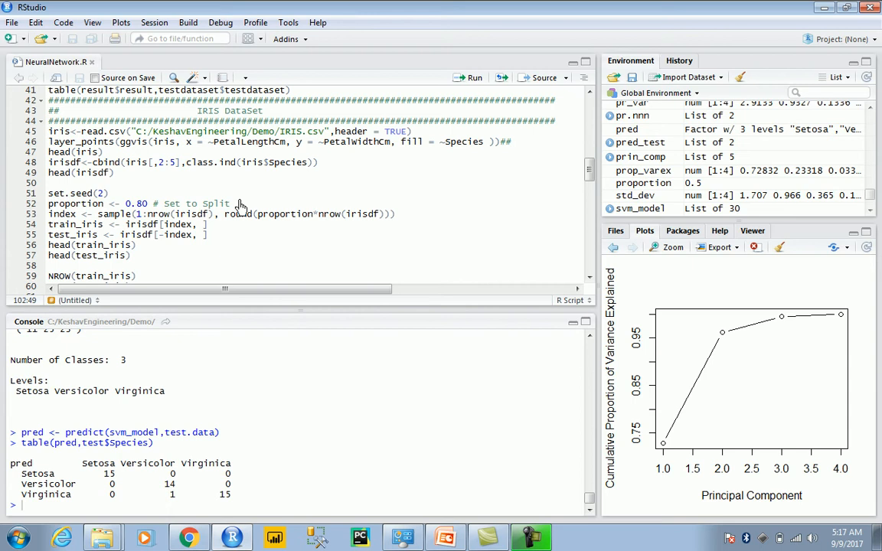
pyautogui.moveTo(238, 201)
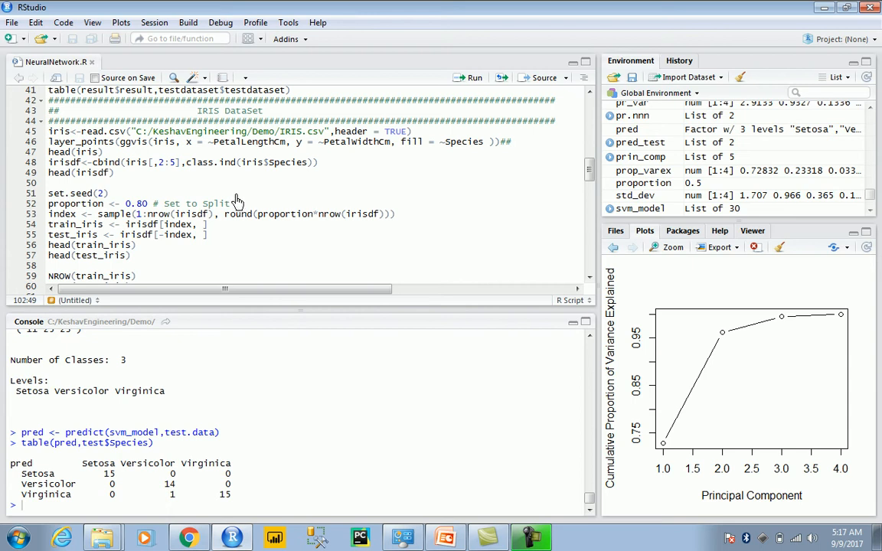
pyautogui.scroll(3)
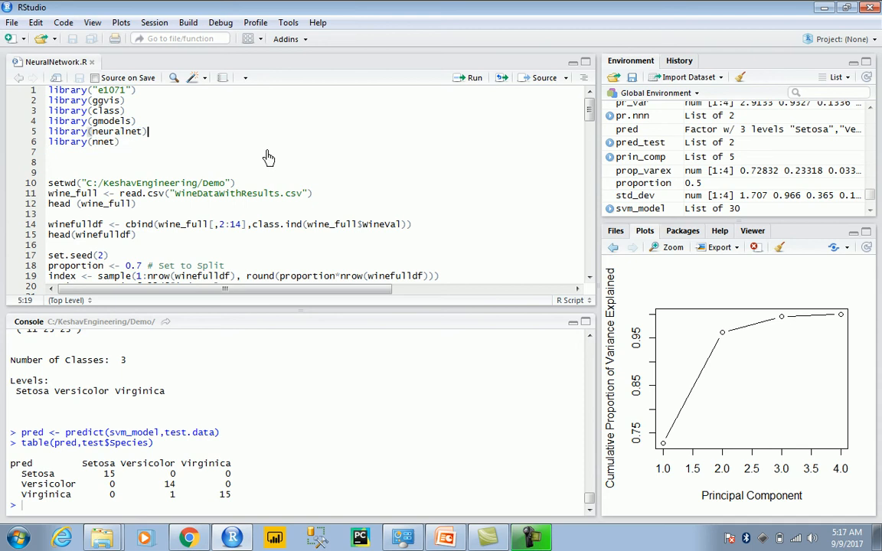
pyautogui.scroll(-3)
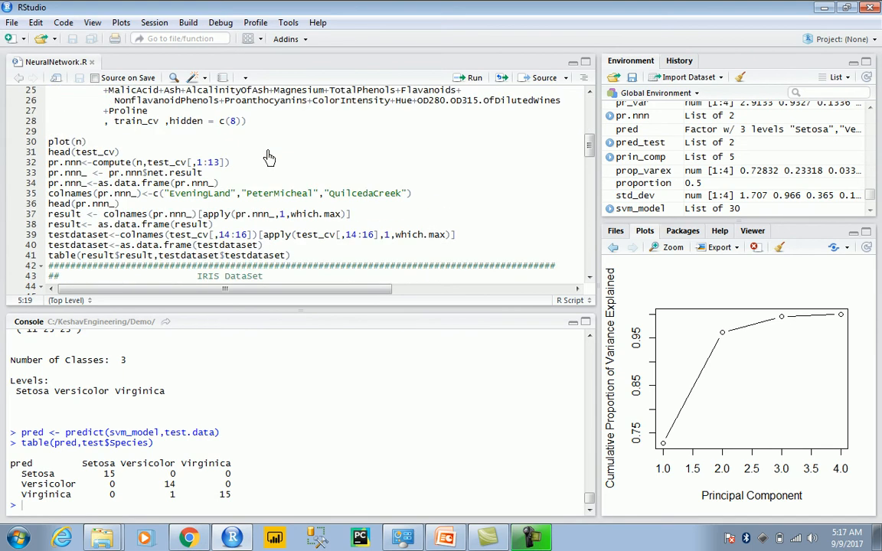
pyautogui.scroll(-3)
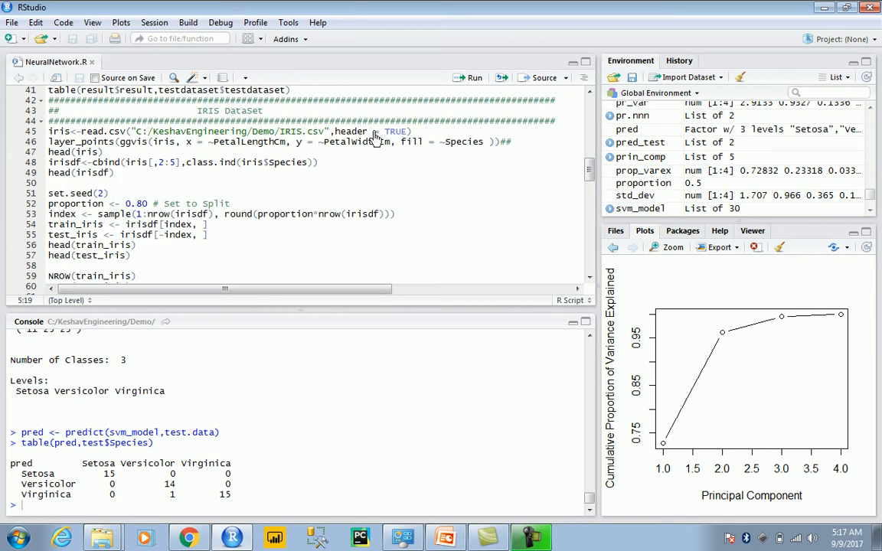
# Run the read.csv IRIS.csv, ggvis petal scatter and head(iris) lines
pyautogui.doubleClick(350, 131)
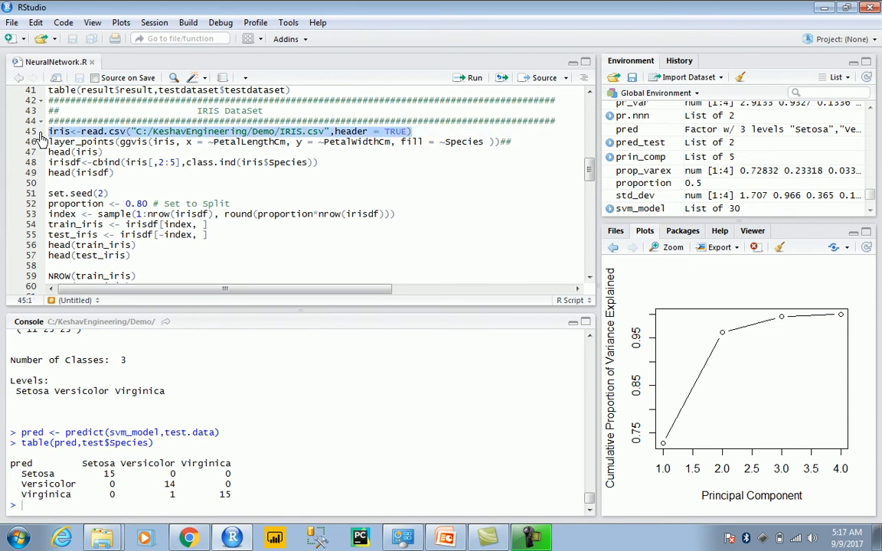
pyautogui.click(474, 78)
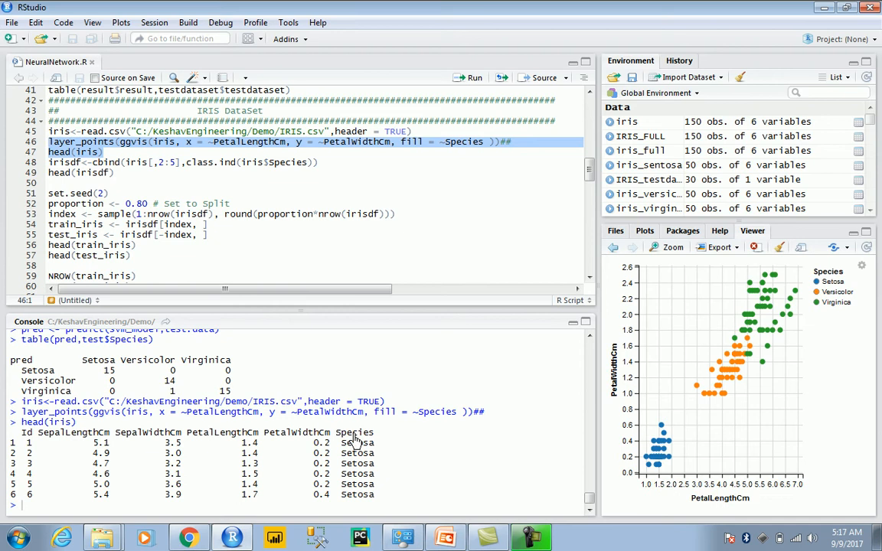
pyautogui.moveTo(124, 182)
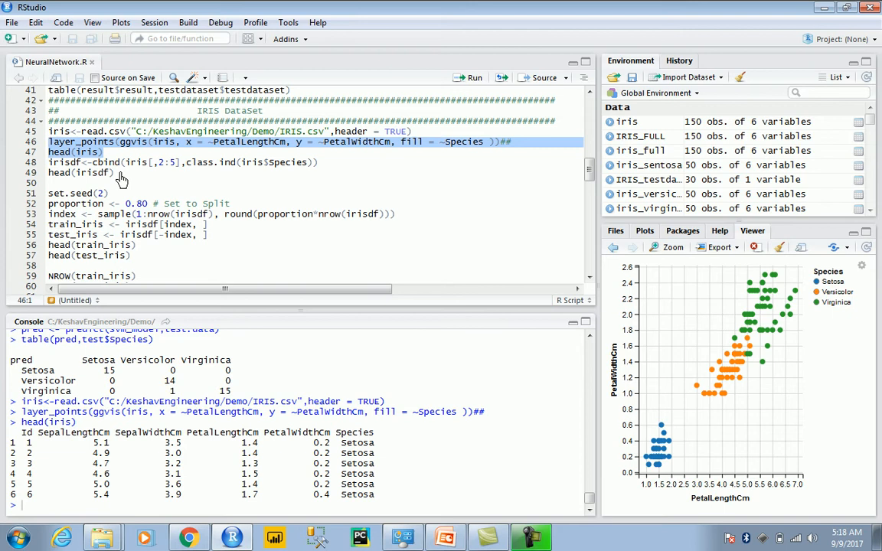
pyautogui.moveTo(221, 191)
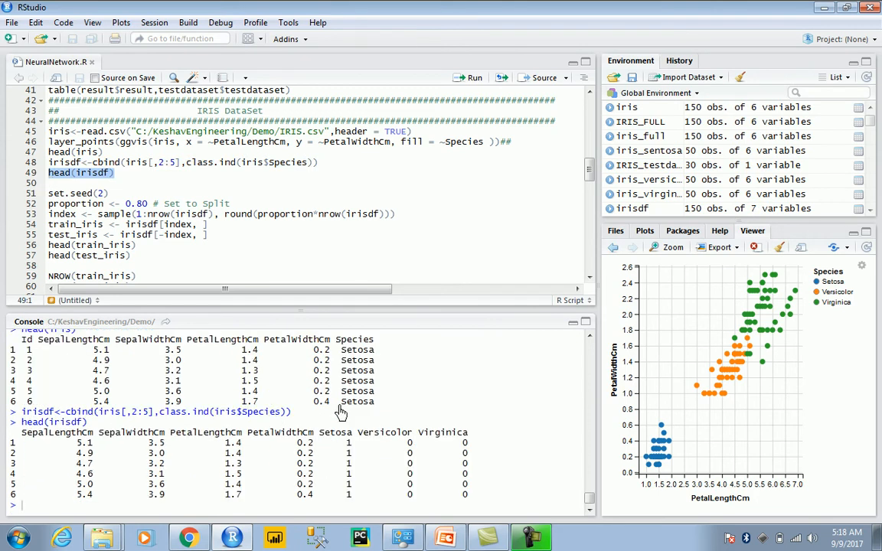
pyautogui.moveTo(322, 441)
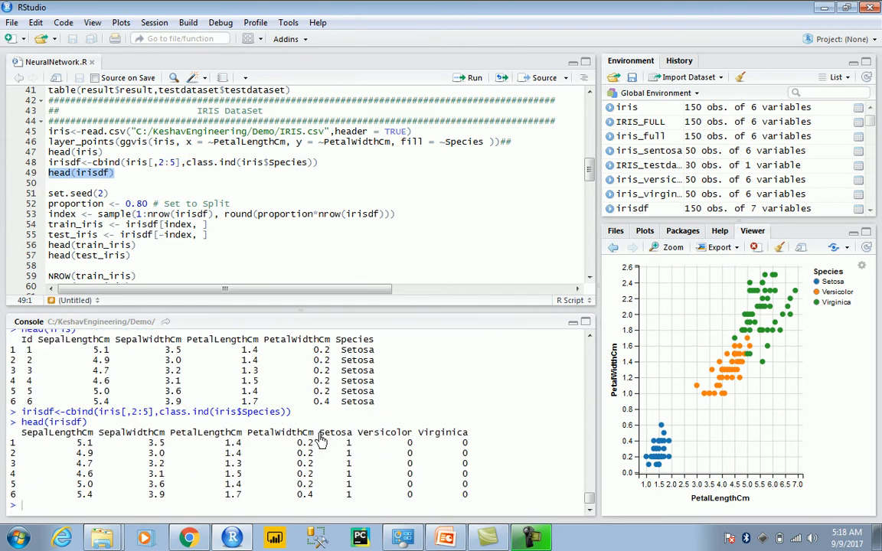
# Highlight the Setosa column heading and a 1 value in irisdf's printed rows
pyautogui.doubleClick(335, 432)
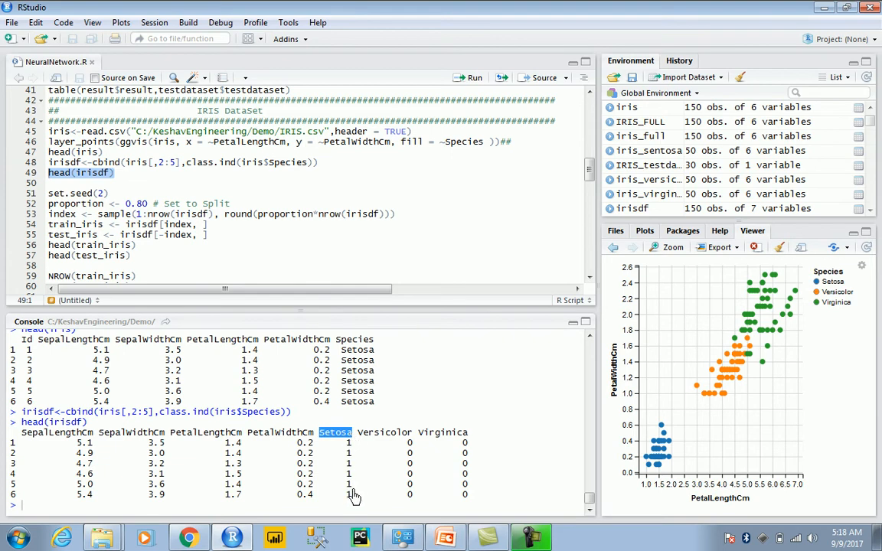
pyautogui.moveTo(348, 453); pyautogui.dragTo(348, 493)
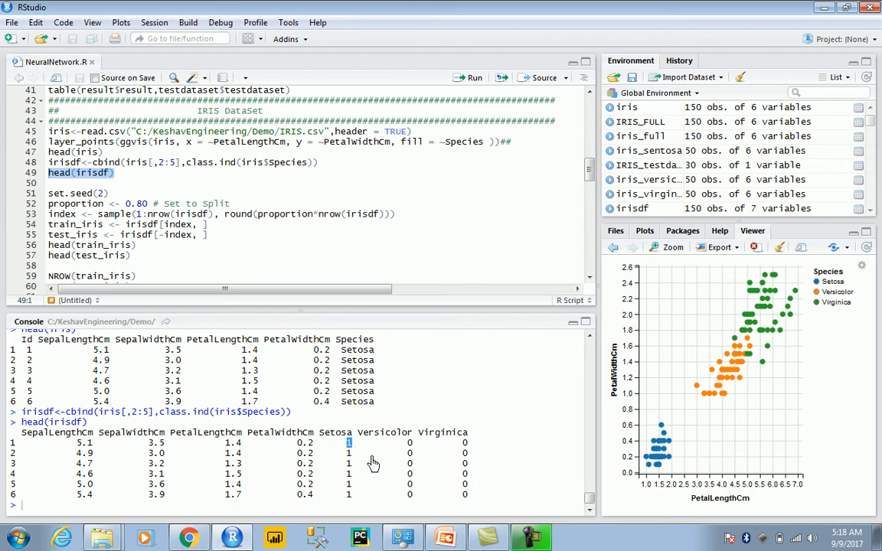
pyautogui.moveTo(163, 268)
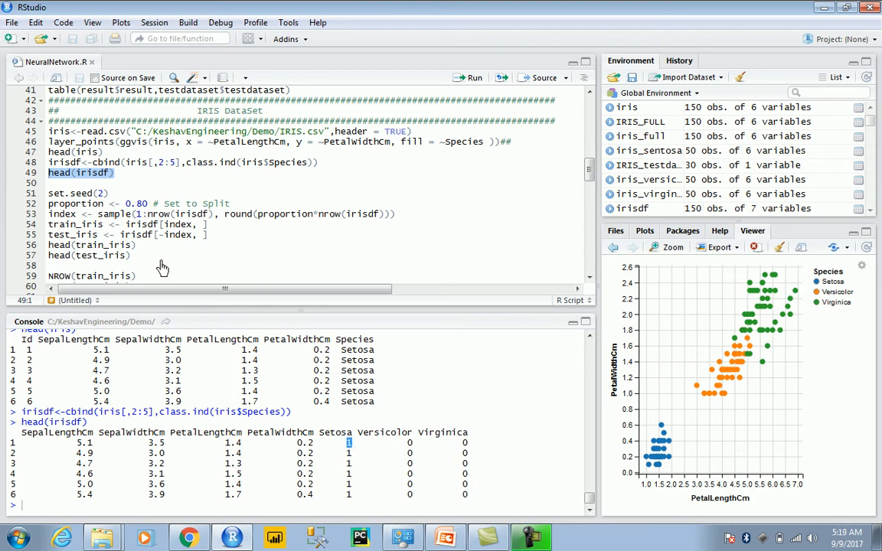
pyautogui.moveTo(227, 253)
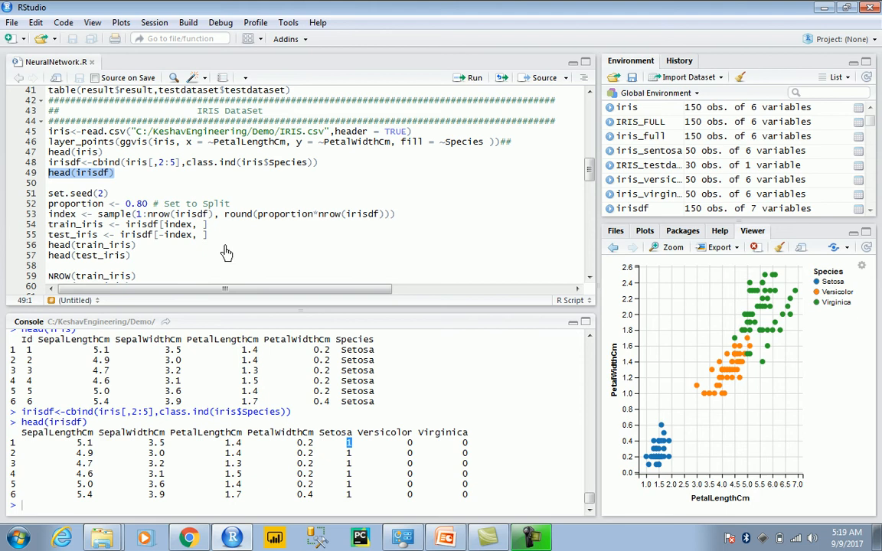
pyautogui.moveTo(148, 232)
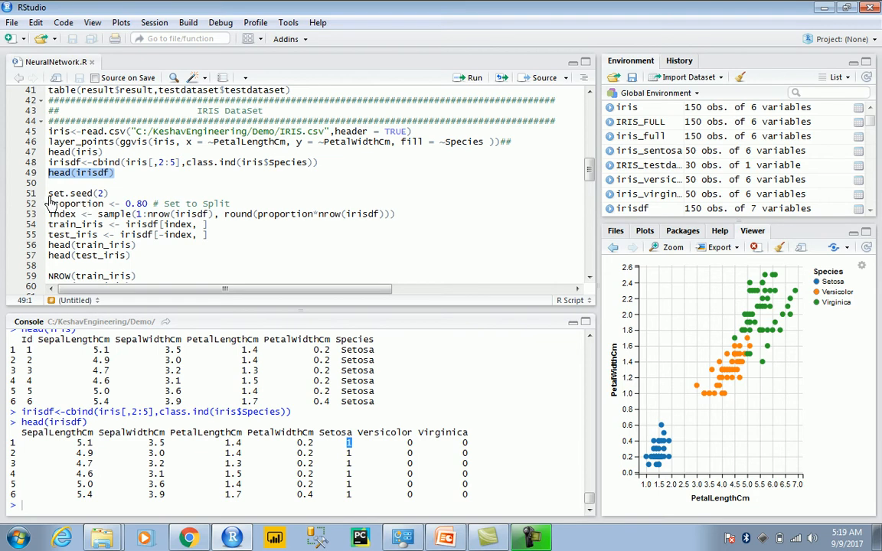
# Run lines 51–60 to create train_iris (120 rows) and test_iris (30 rows)
pyautogui.moveTo(49, 198); pyautogui.dragTo(136, 275)
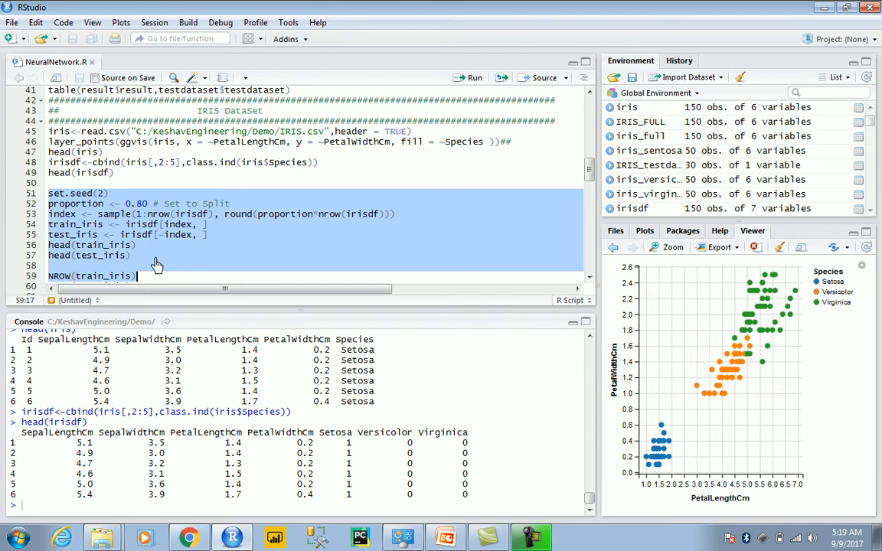
pyautogui.scroll(-3)
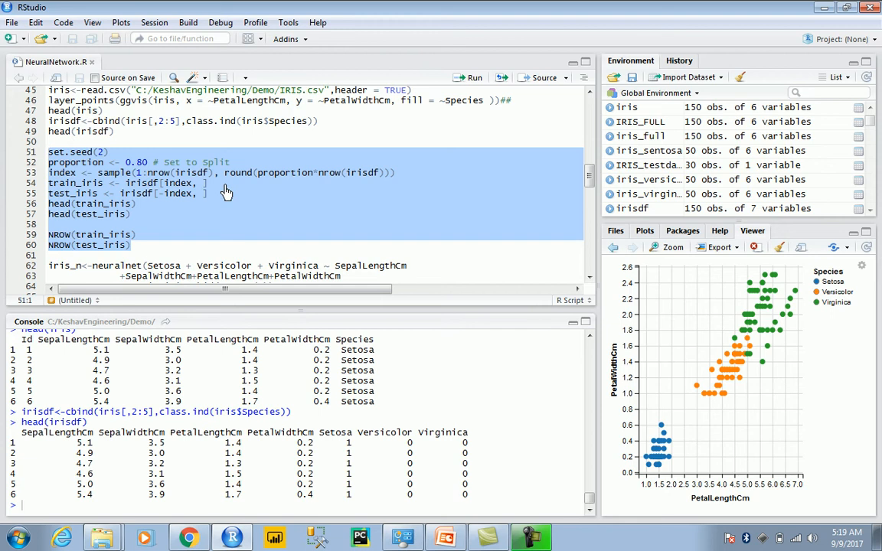
pyautogui.click(467, 77)
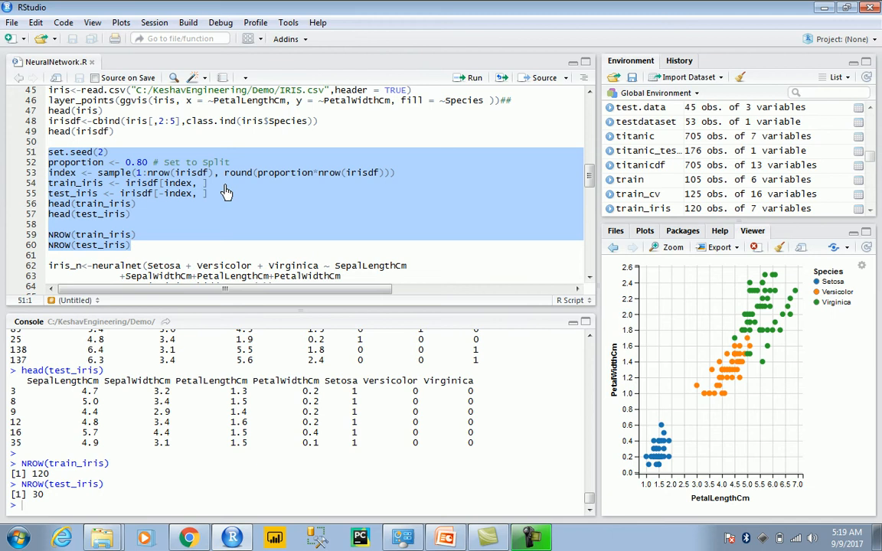
pyautogui.scroll(-3)
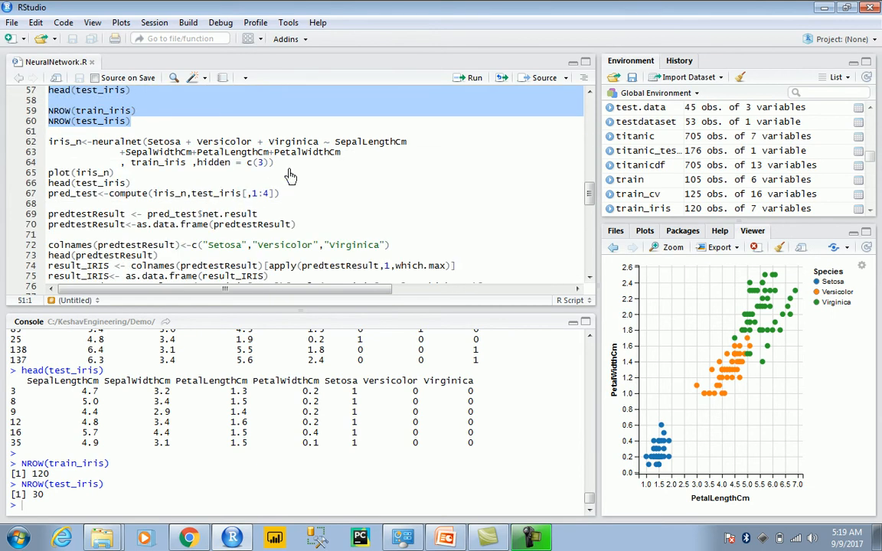
pyautogui.moveTo(95, 147)
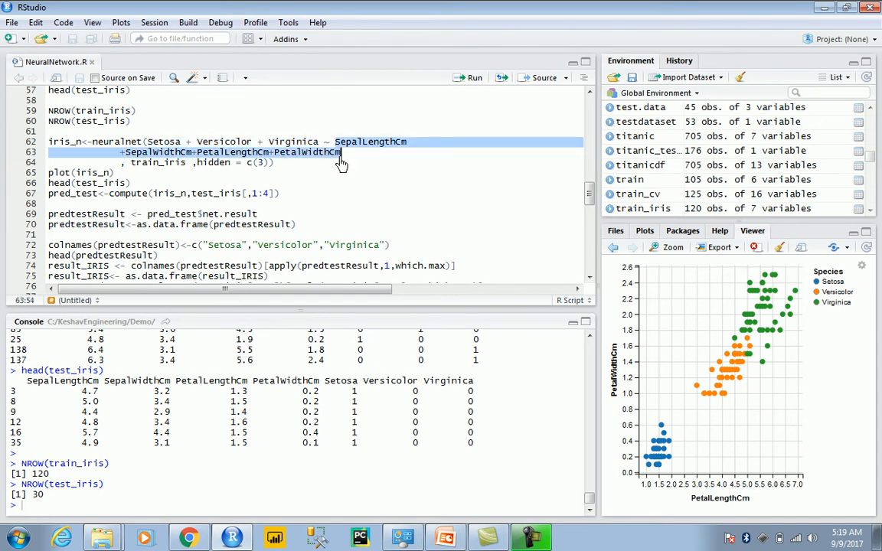
pyautogui.moveTo(262, 233)
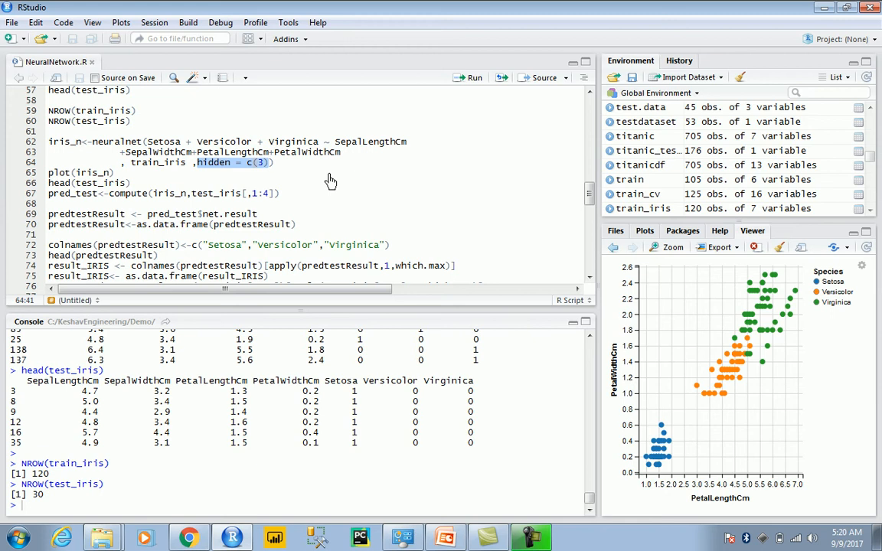
pyautogui.moveTo(297, 186)
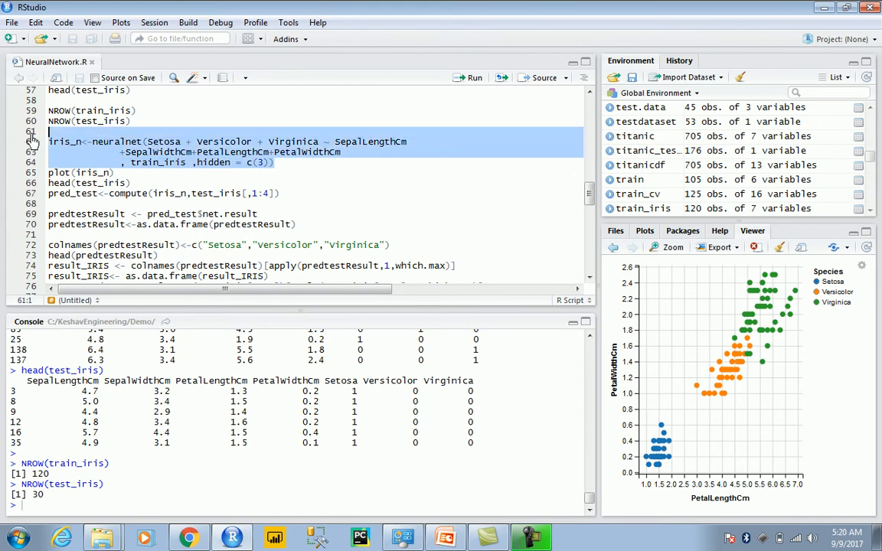
# Run the iris_n neuralnet training with hidden = 3 and the compute line
pyautogui.click(468, 77)
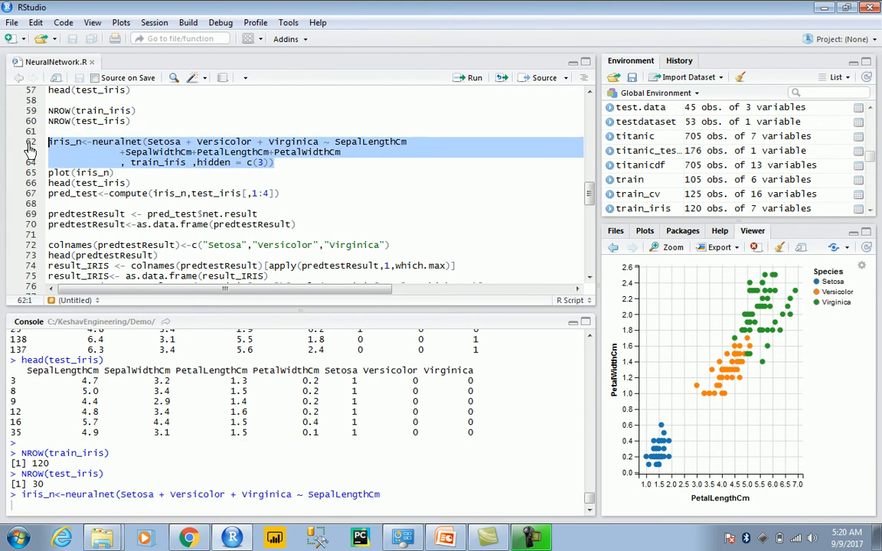
pyautogui.click(470, 77)
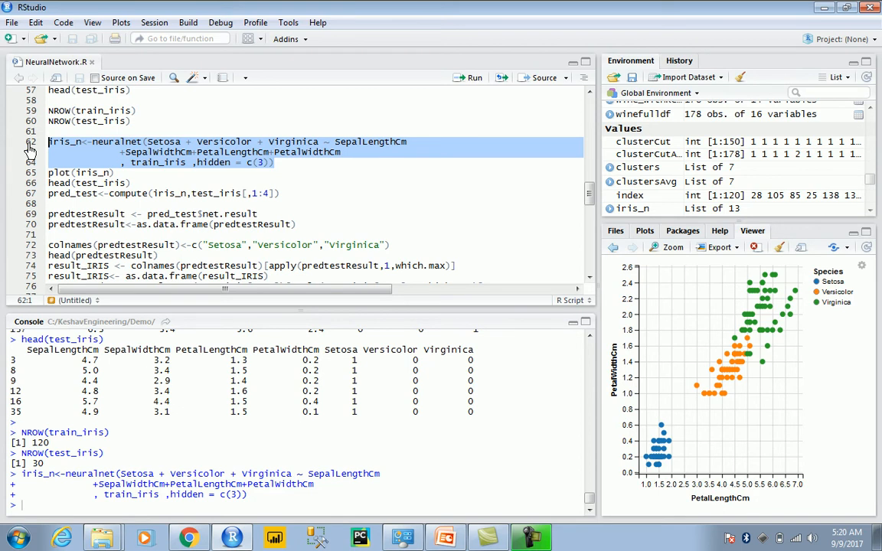
pyautogui.moveTo(156, 200)
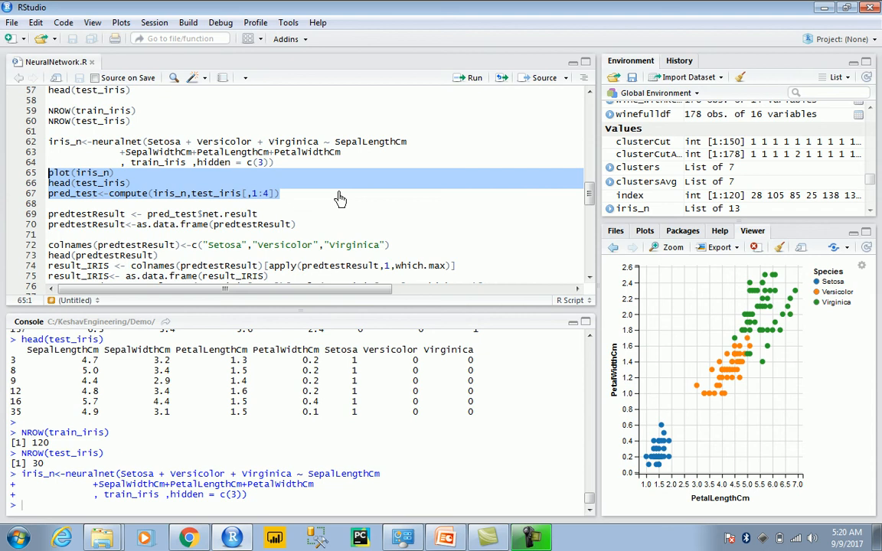
pyautogui.moveTo(303, 186)
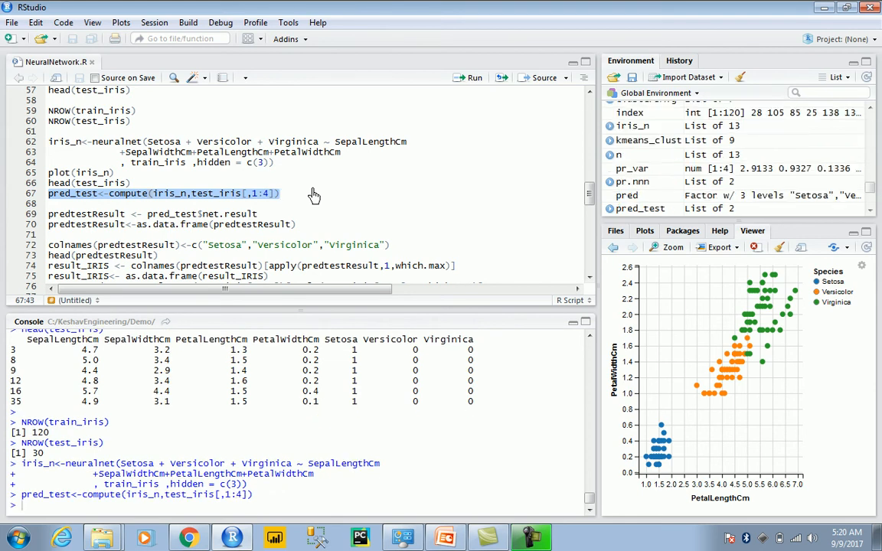
pyautogui.moveTo(49, 222)
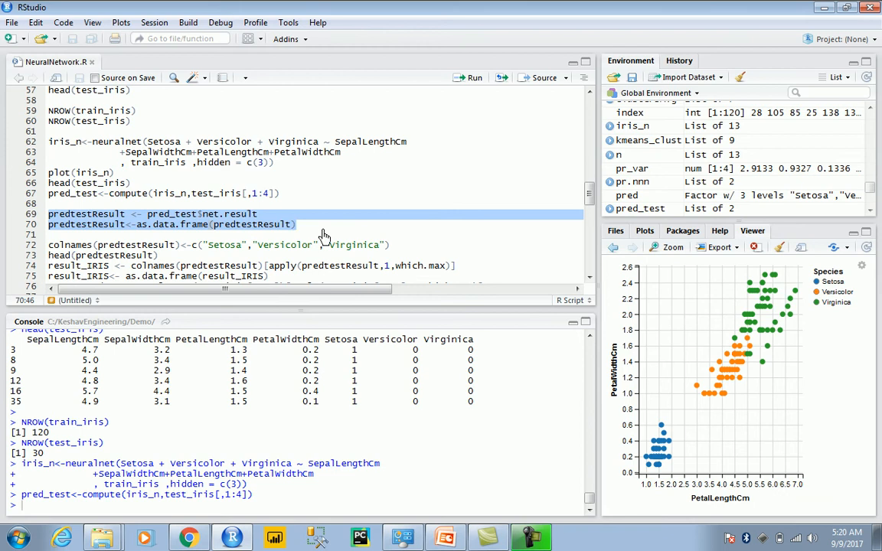
# Run the predtestResult lines, then name columns Setosa, Versicolor, Virginica and preview
pyautogui.click(470, 78)
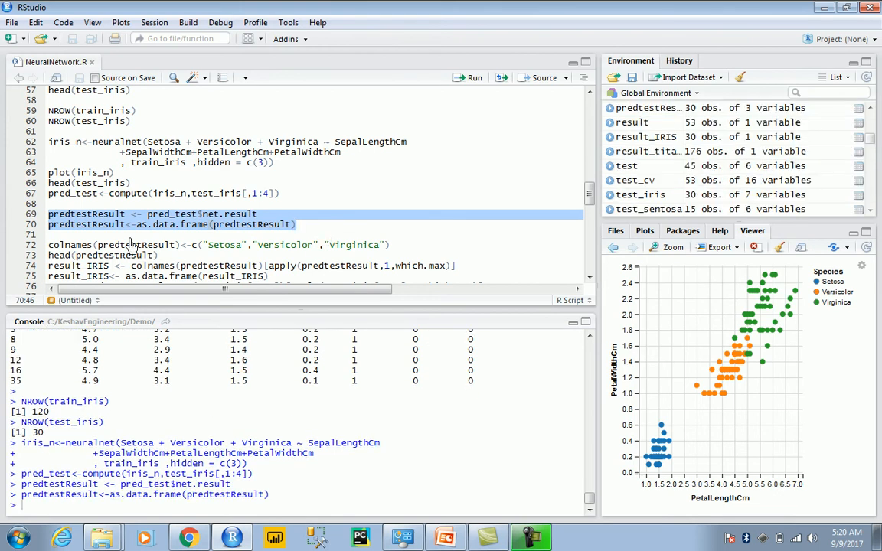
pyautogui.scroll(-3)
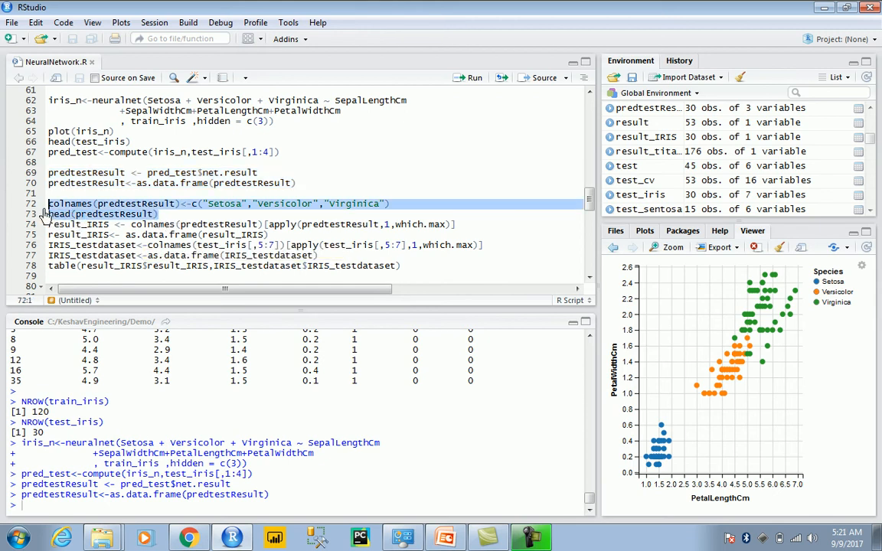
pyautogui.click(474, 77)
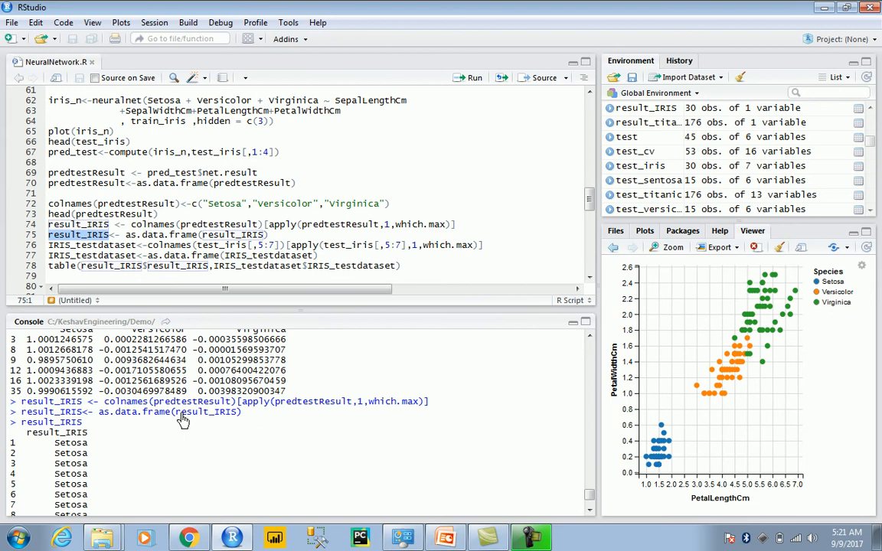
# Scroll the script down toward the IRIS_testdataset and table(...) lines
pyautogui.scroll(-3)
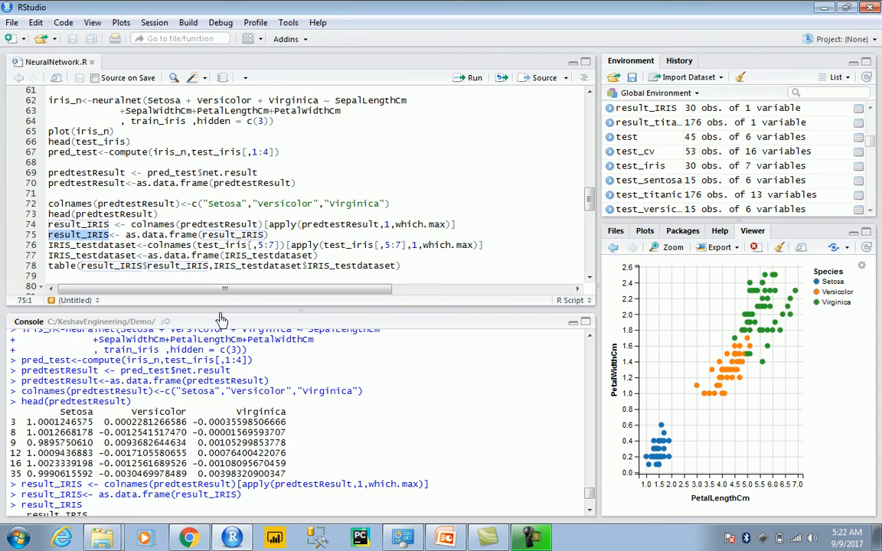
pyautogui.moveTo(339, 265)
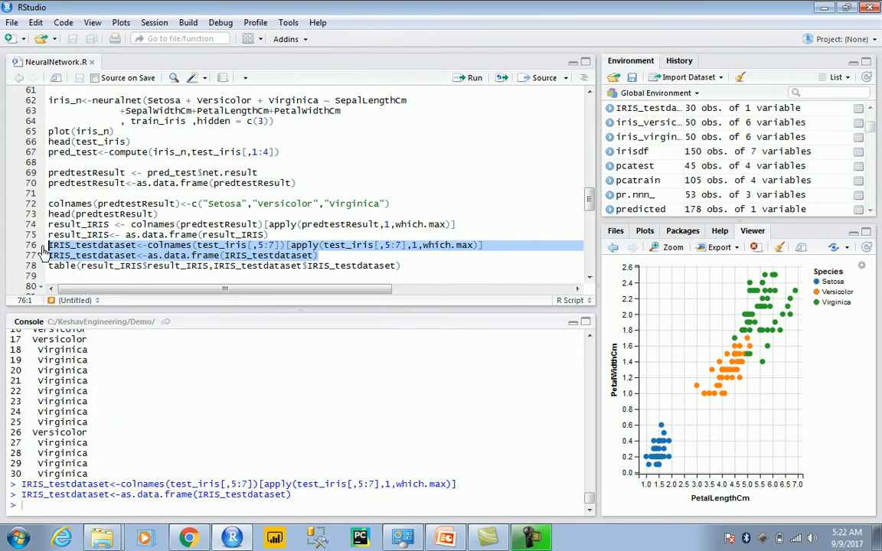
pyautogui.moveTo(412, 272)
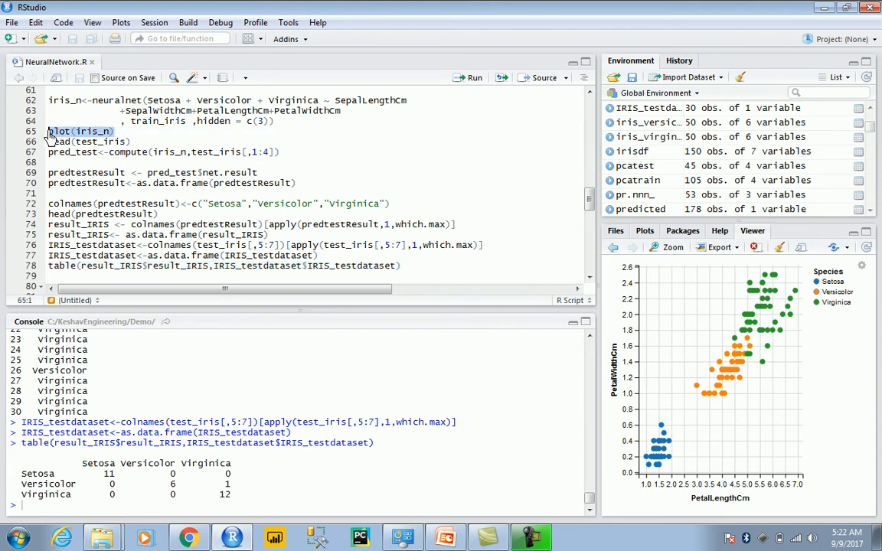
# Run plot(iris_n) to display the network diagram with its weights
pyautogui.click(473, 77)
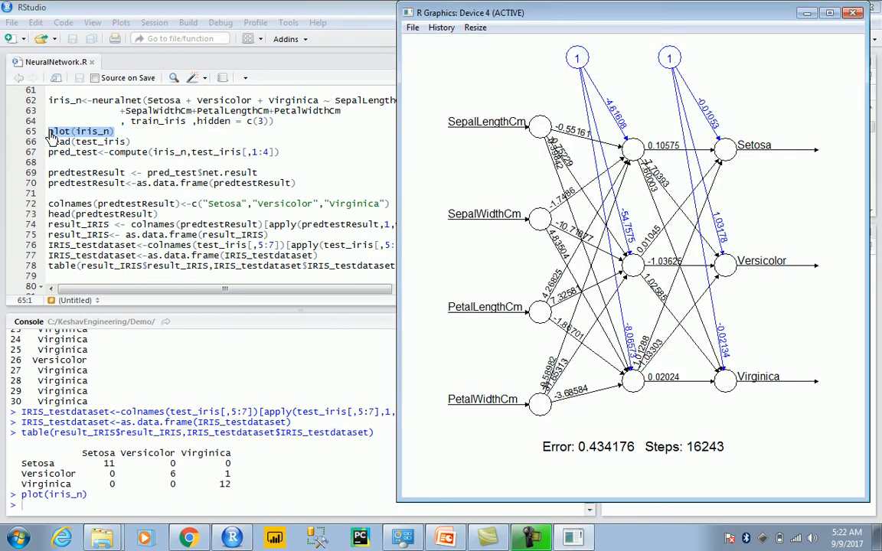
pyautogui.moveTo(503, 185)
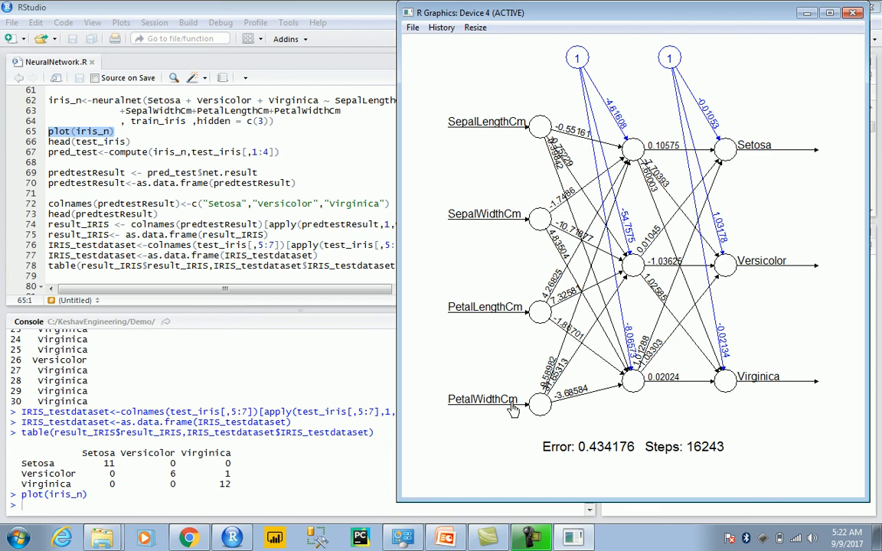
pyautogui.moveTo(554, 137)
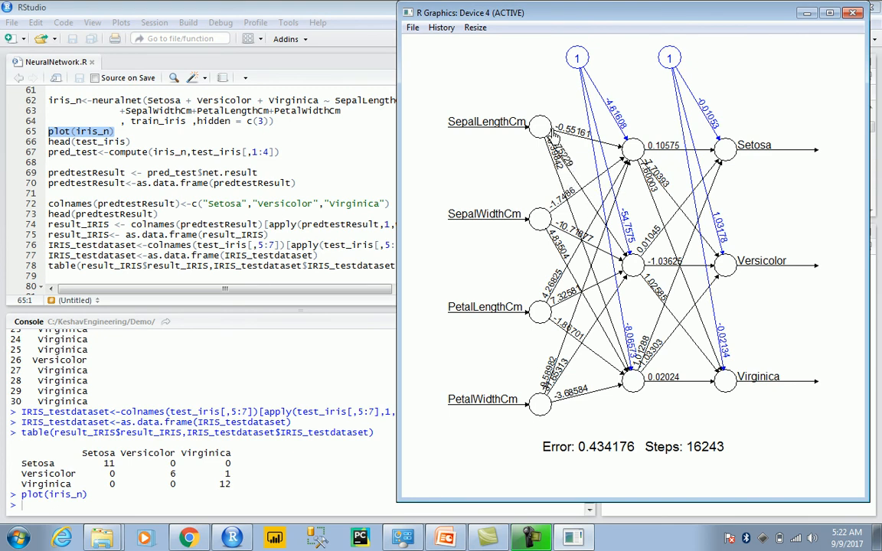
pyautogui.moveTo(563, 150)
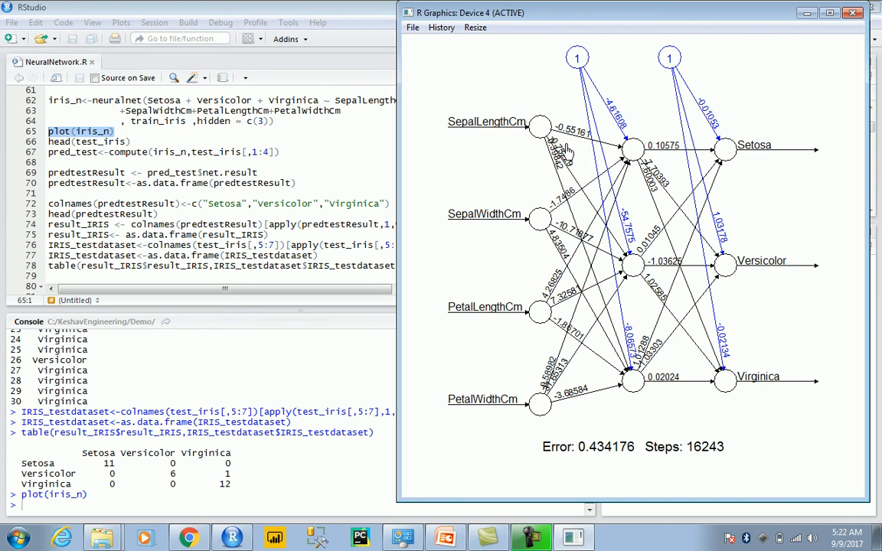
pyautogui.moveTo(586, 81)
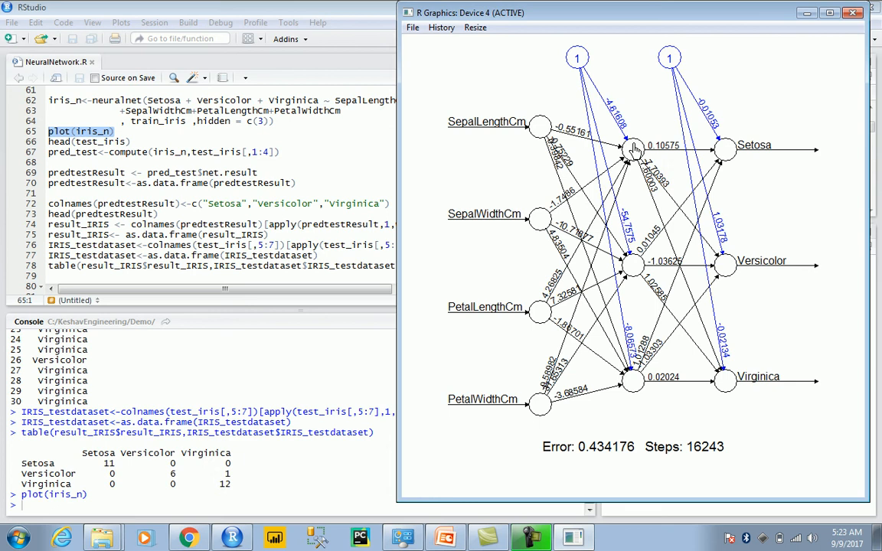
pyautogui.moveTo(635, 151)
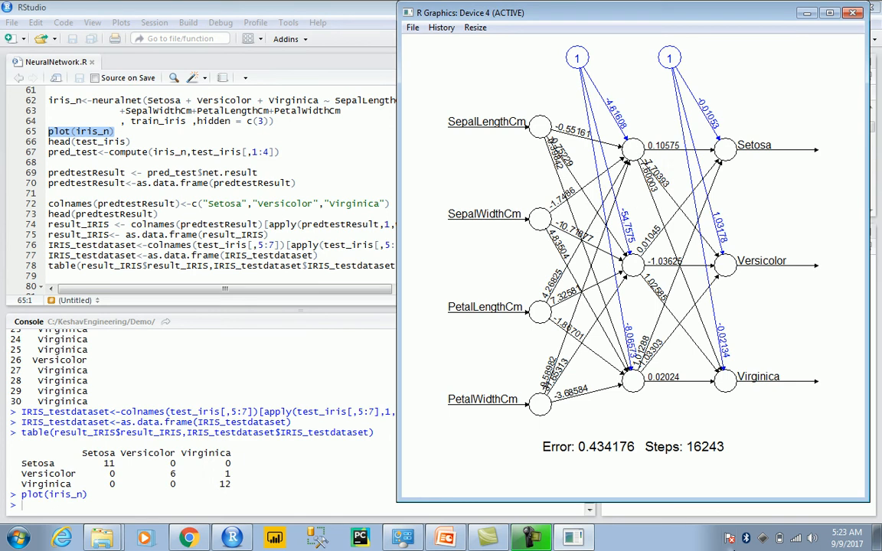
pyautogui.moveTo(698, 460)
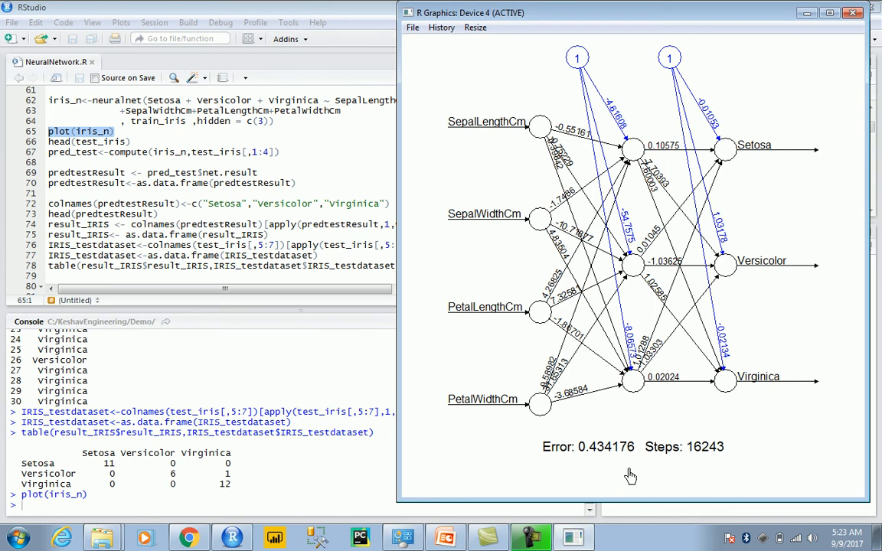
pyautogui.moveTo(651, 415)
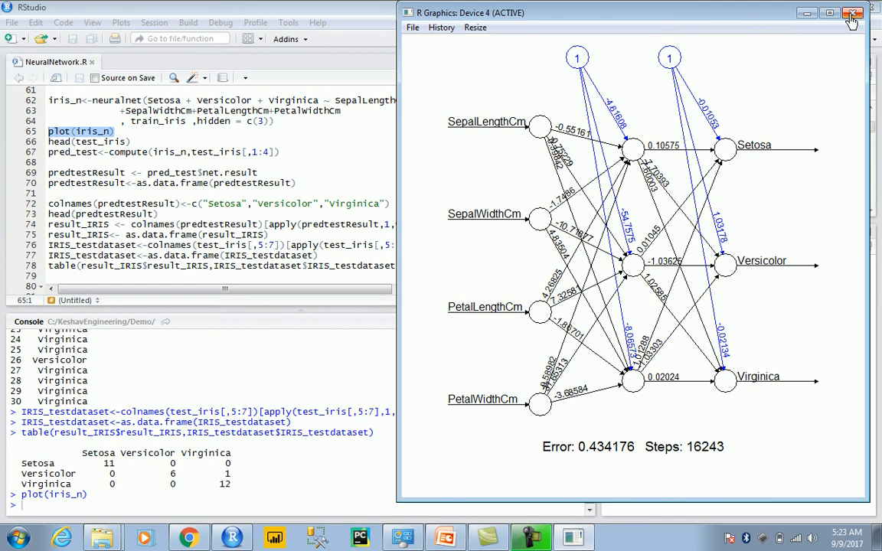
pyautogui.moveTo(853, 14)
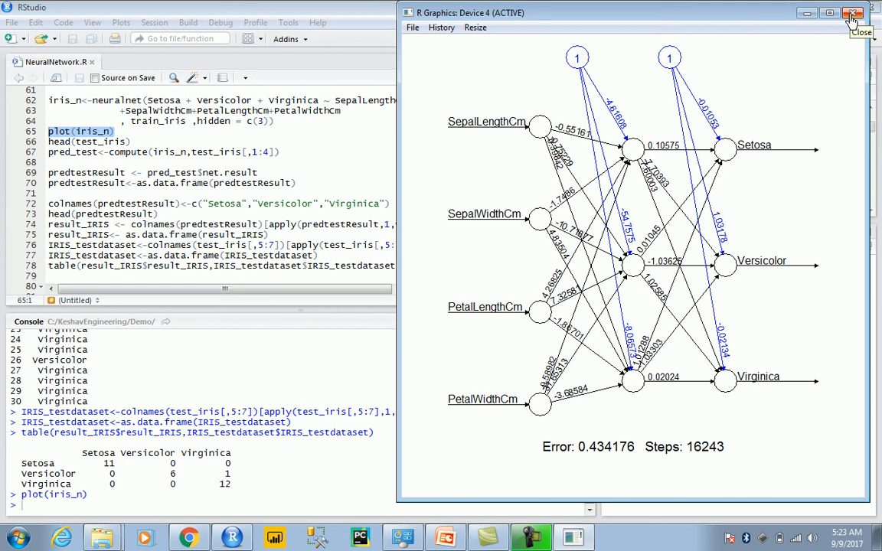
# Close the iris_n diagram window and edit the hidden argument to c(3,2)
pyautogui.click(852, 13)
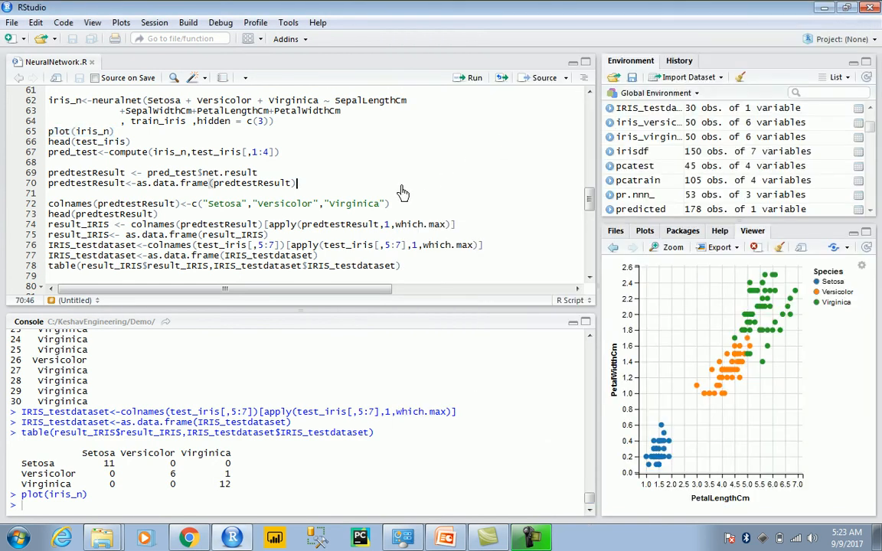
pyautogui.moveTo(266, 122)
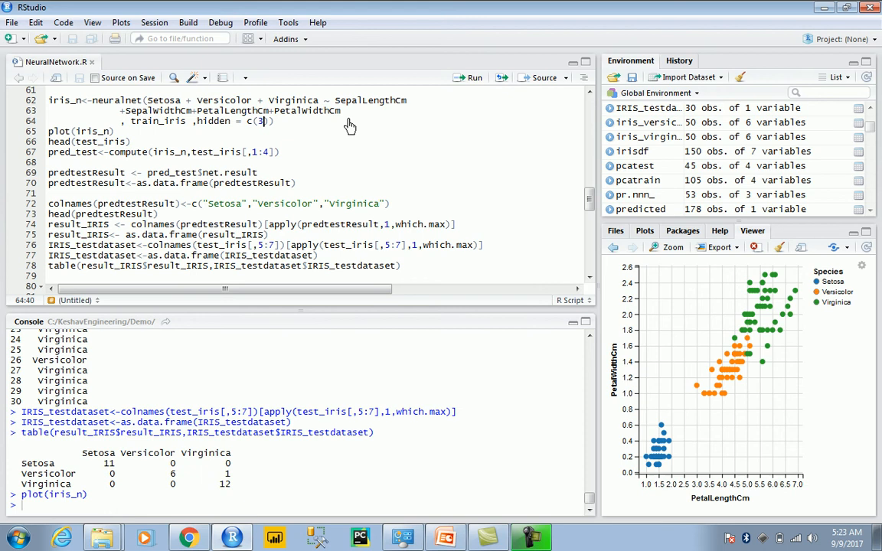
pyautogui.write(',2')
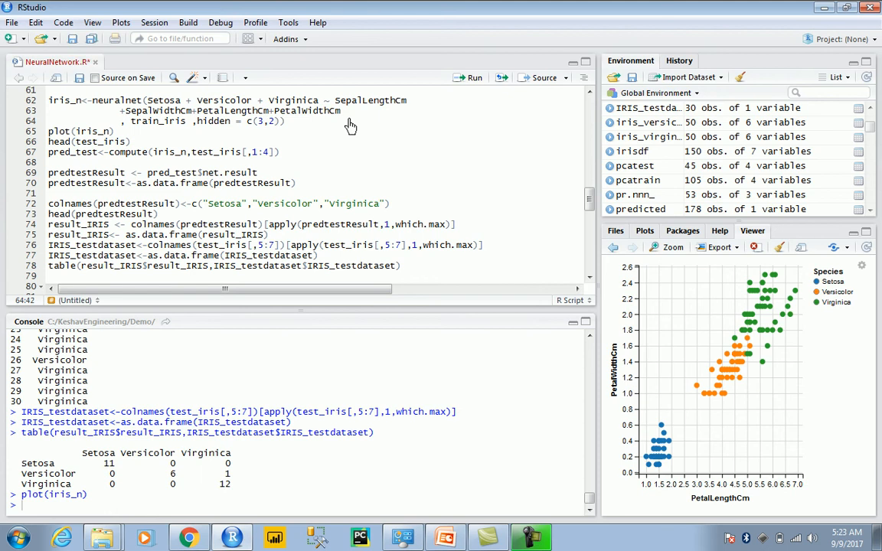
pyautogui.moveTo(268, 134)
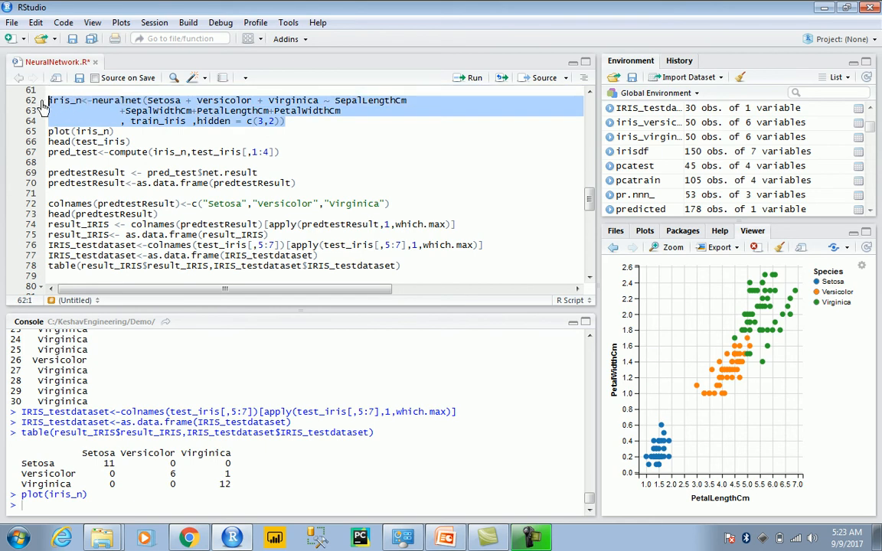
pyautogui.moveTo(175, 138)
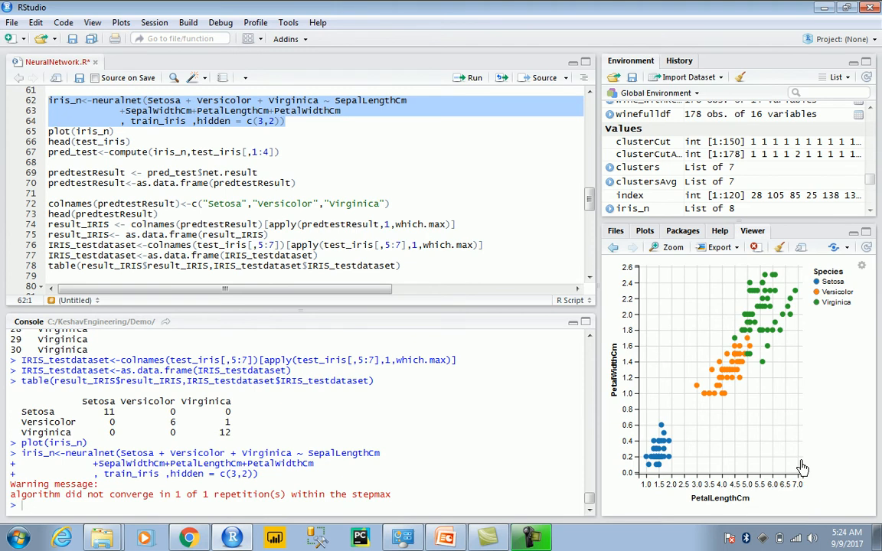
pyautogui.moveTo(392, 485)
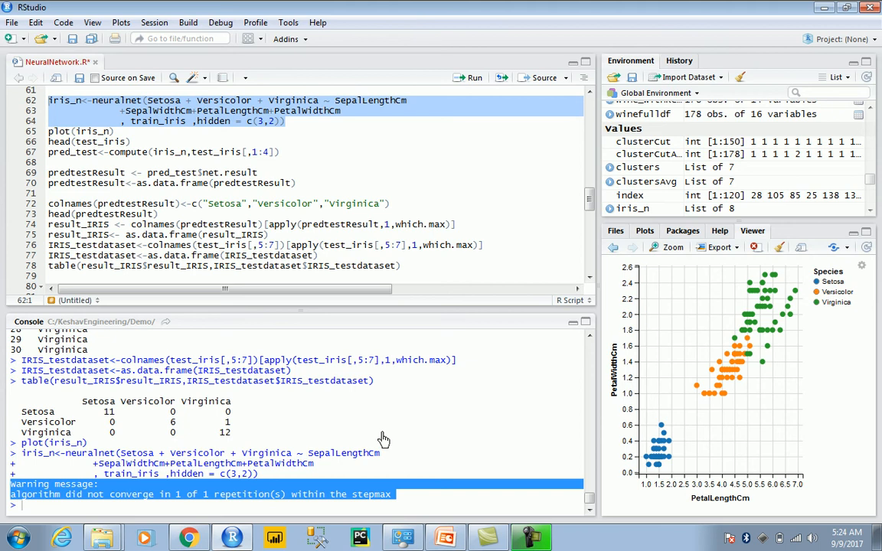
pyautogui.moveTo(480, 8)
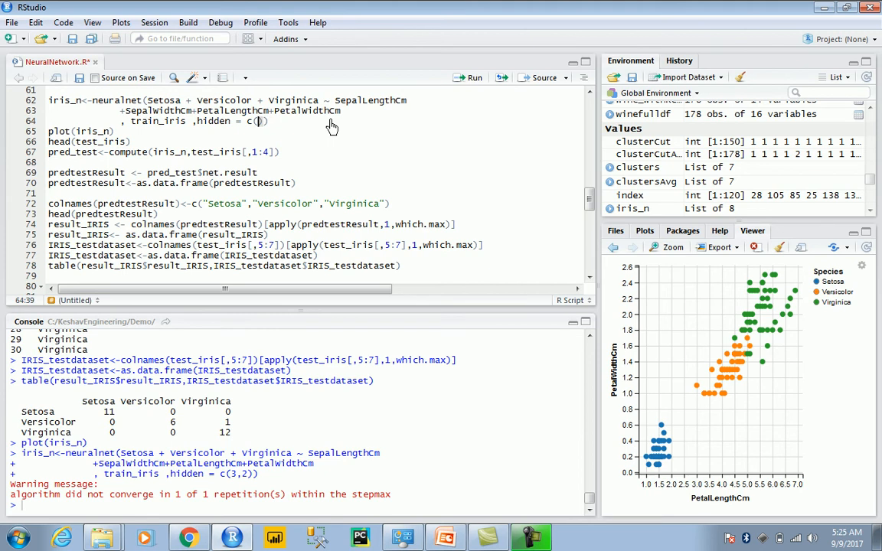
# Retrain iris_n with hidden = c(4), plot it, then close the diagram
pyautogui.write('4')
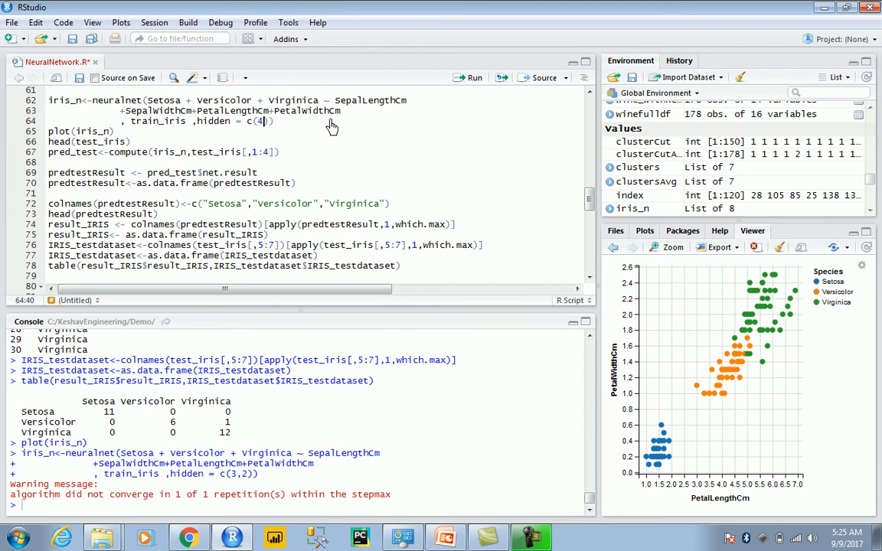
pyautogui.moveTo(288, 132)
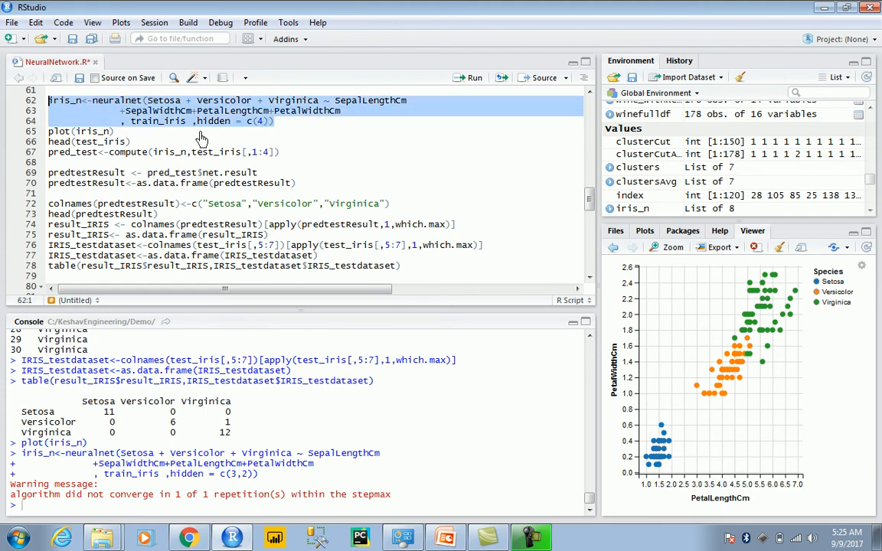
pyautogui.click(474, 77)
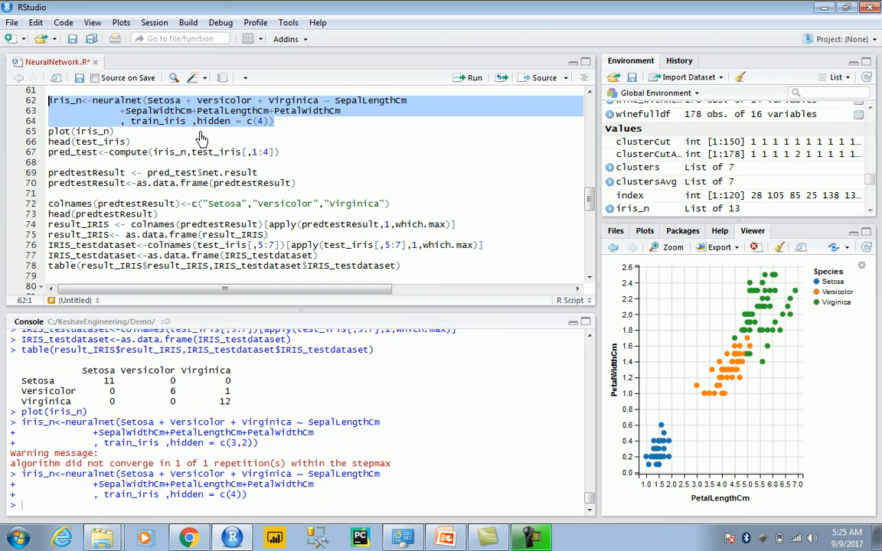
pyautogui.moveTo(197, 136)
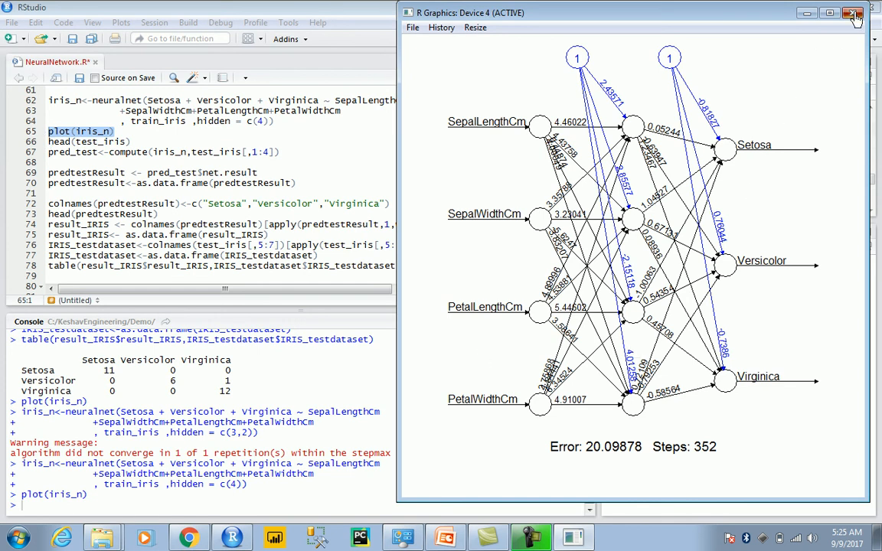
pyautogui.click(853, 13)
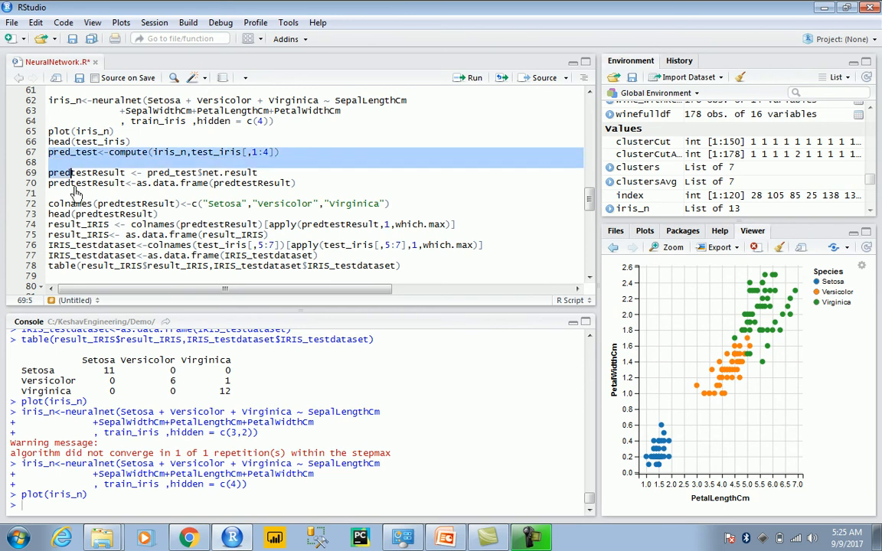
# Rerun the IRIS predictions with the four-neuron iris_n network and print the species confusion table
pyautogui.scroll(-3)
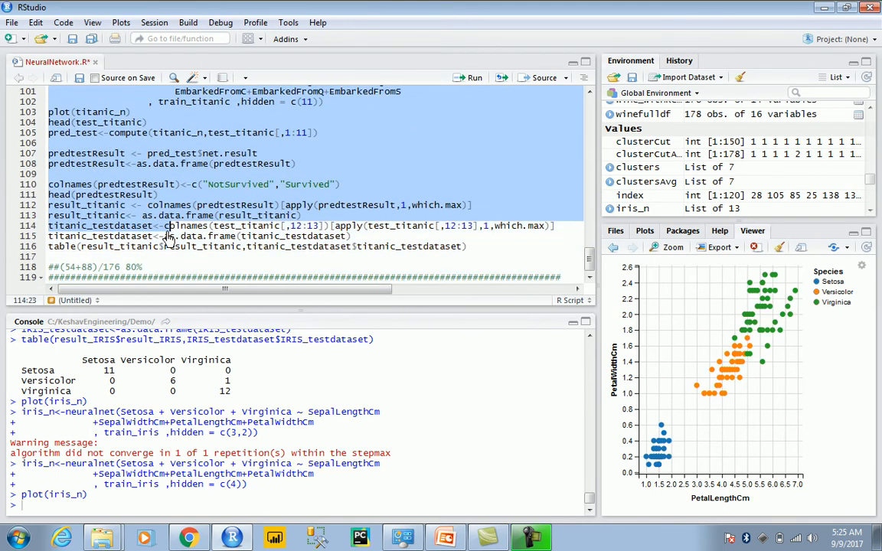
pyautogui.scroll(3)
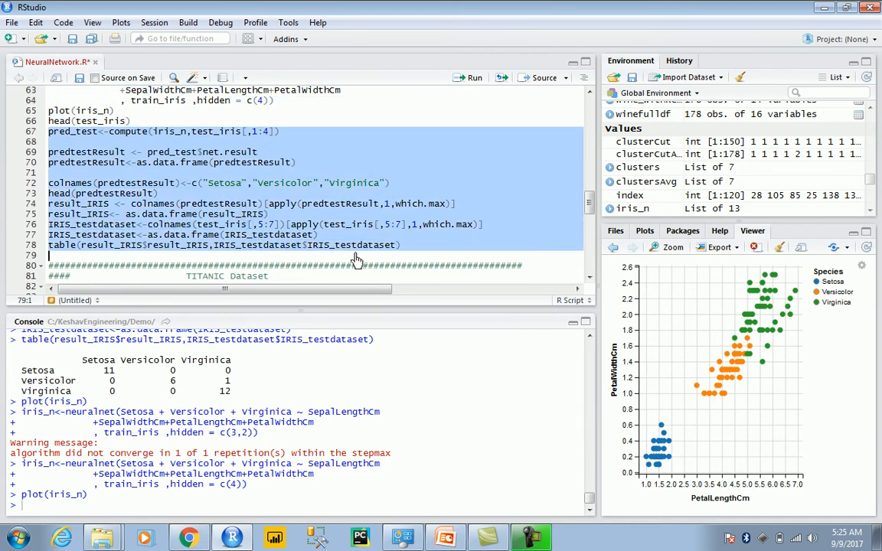
pyautogui.click(402, 245)
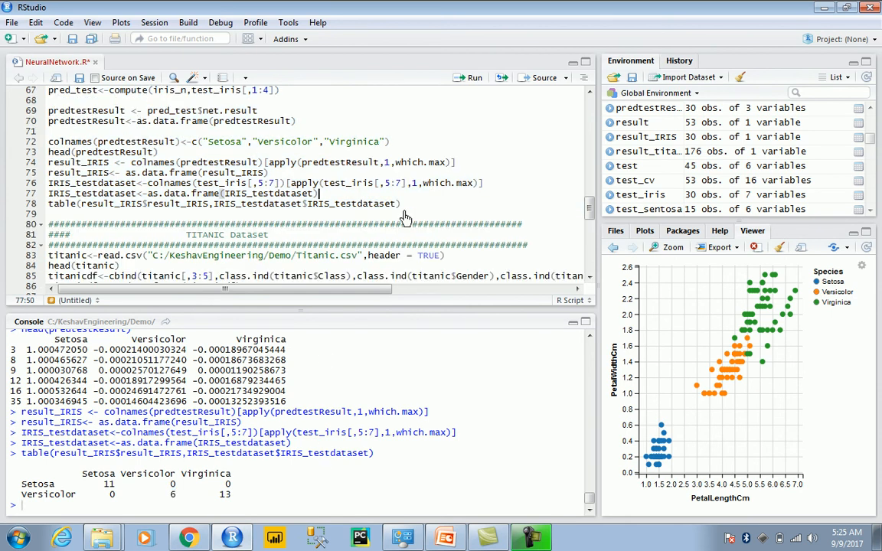
# Run lines 83–98 to load, encode and split Titanic into 529/176 rows, then minimize the Console
pyautogui.scroll(-3)
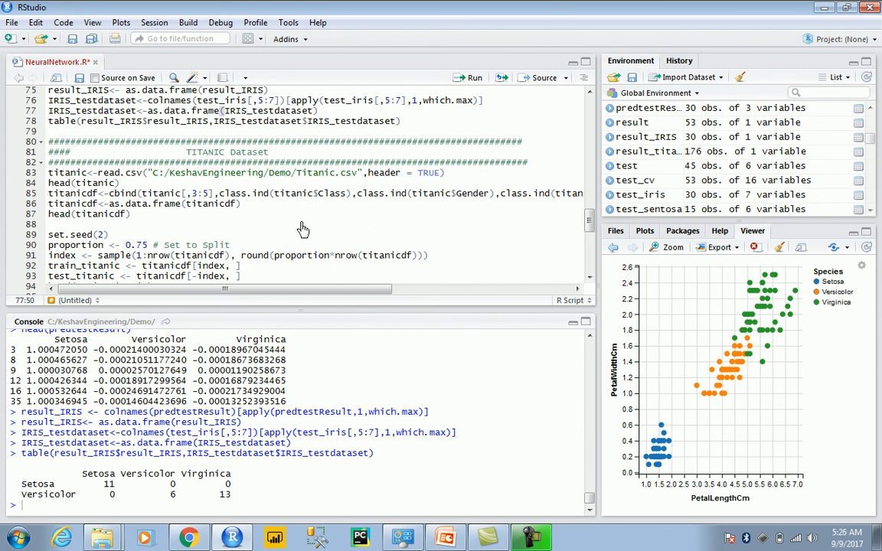
pyautogui.scroll(-3)
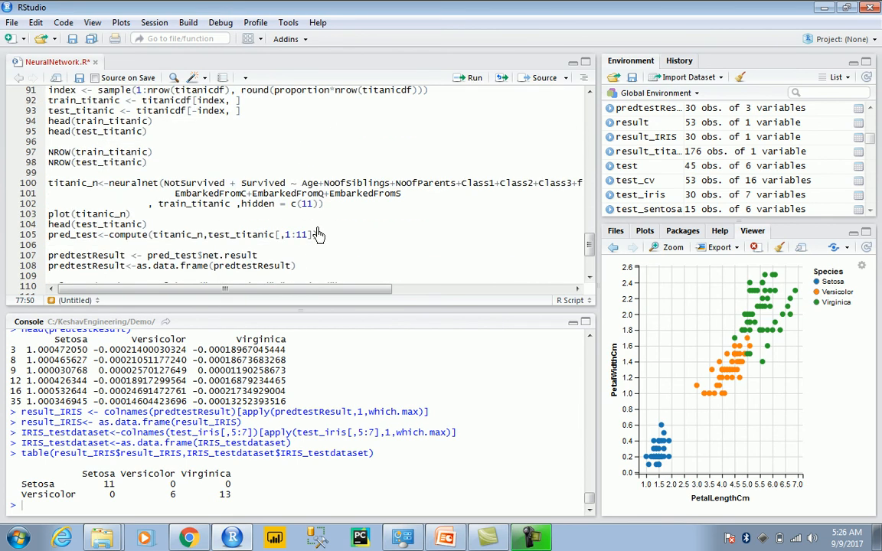
pyautogui.scroll(-3)
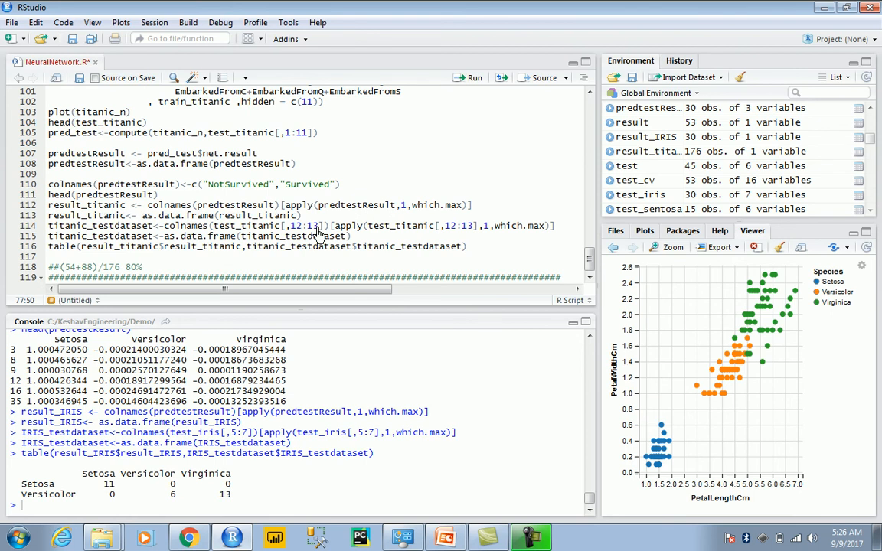
pyautogui.scroll(3)
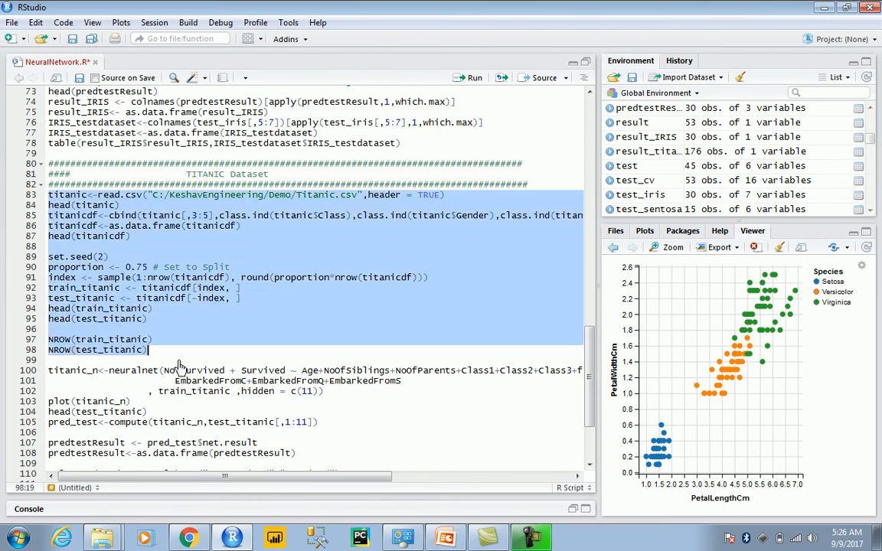
pyautogui.click(472, 77)
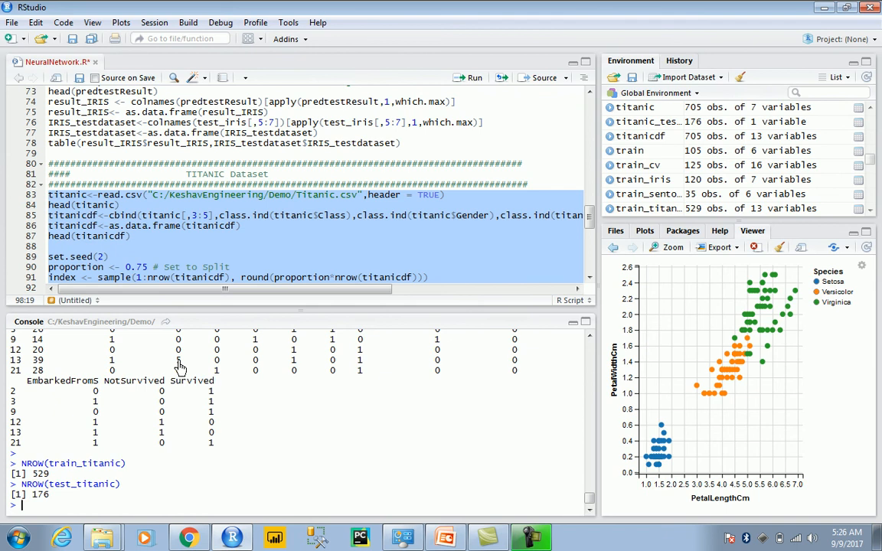
pyautogui.moveTo(577, 333)
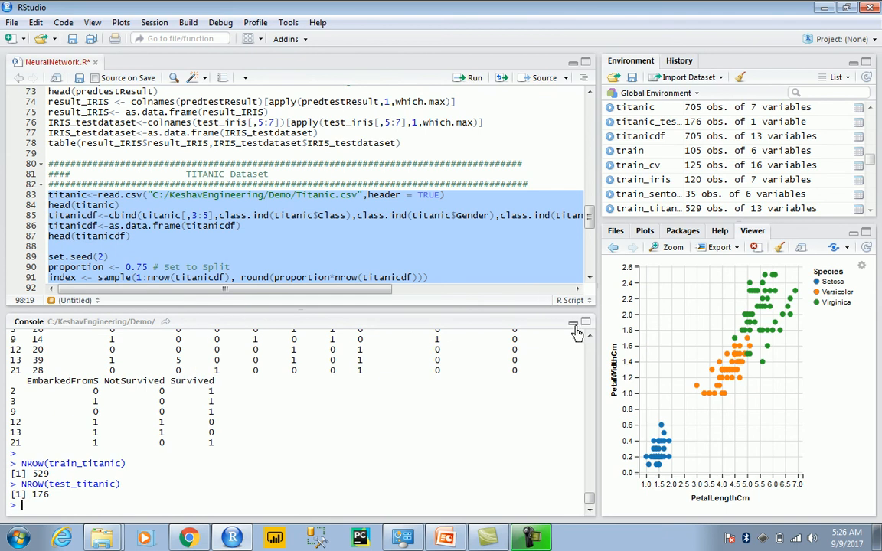
pyautogui.click(572, 321)
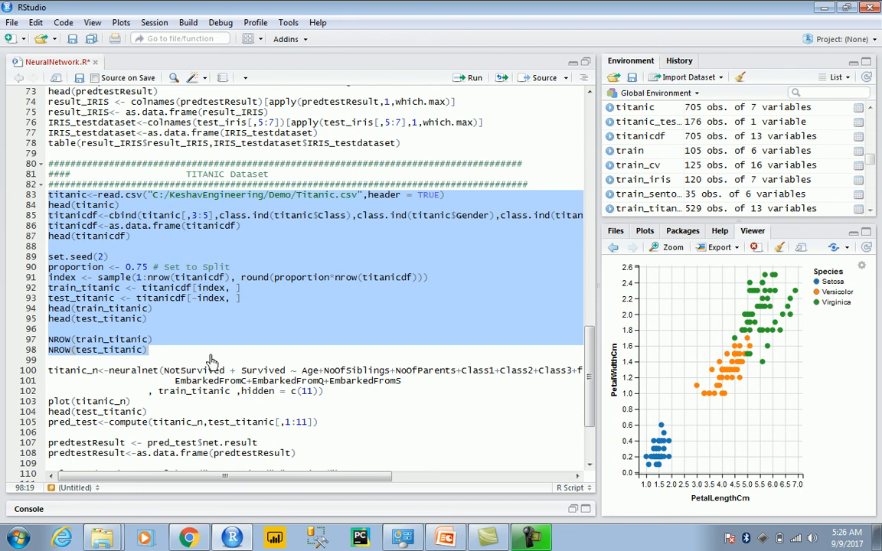
# Go to line 94, head(train_titanic), to preview the first training rows
pyautogui.click(160, 317)
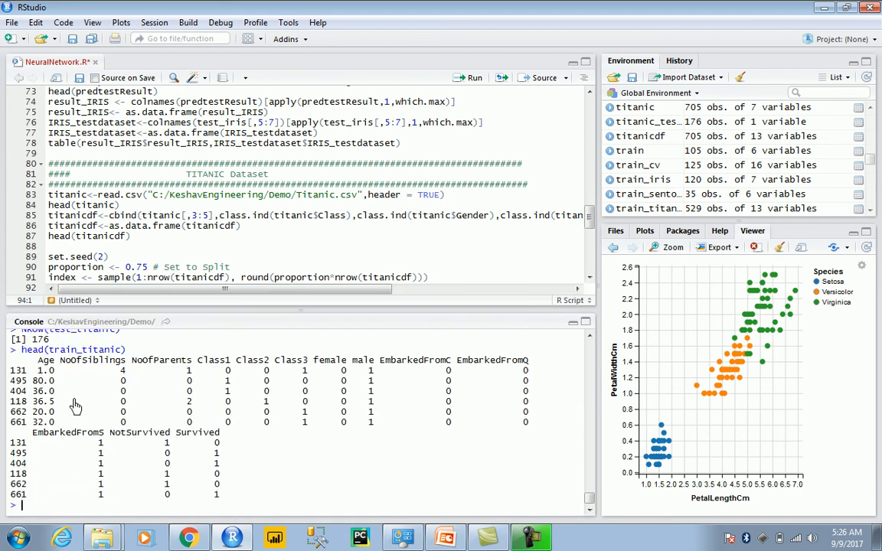
pyautogui.moveTo(190, 370)
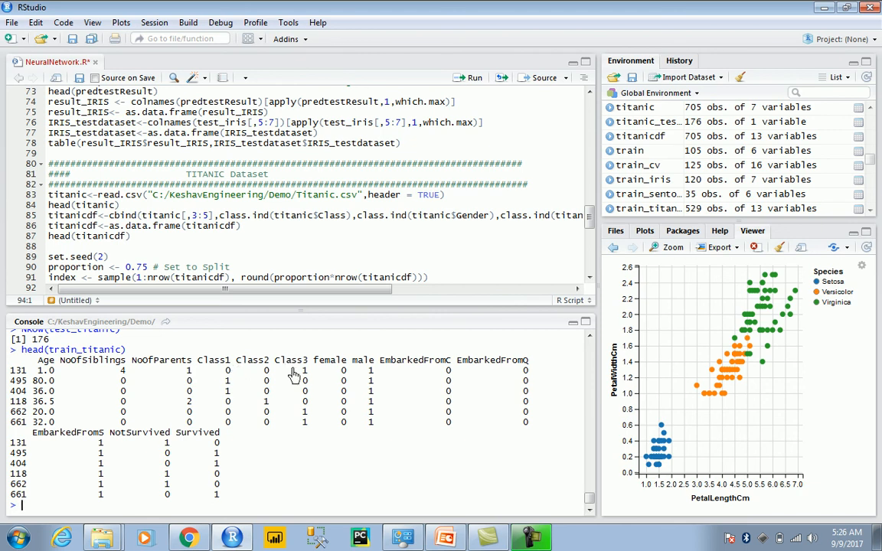
pyautogui.moveTo(389, 375)
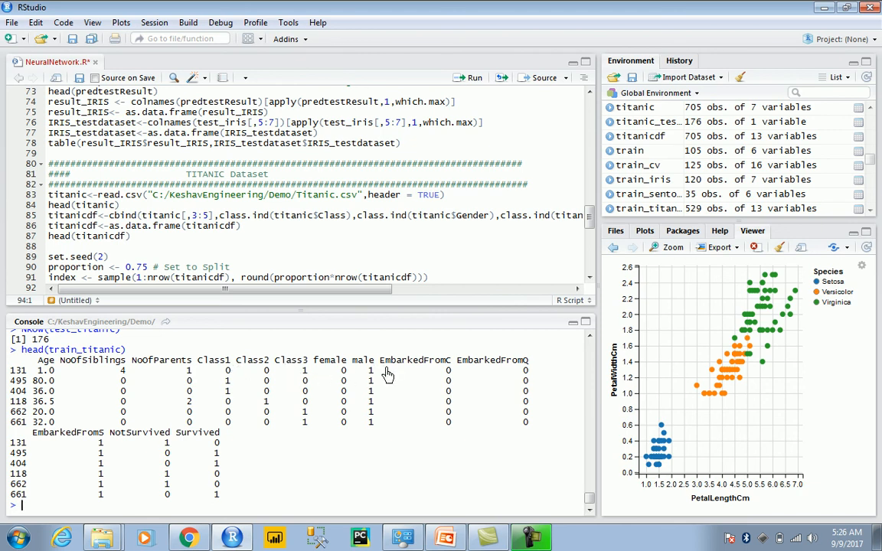
pyautogui.moveTo(154, 433)
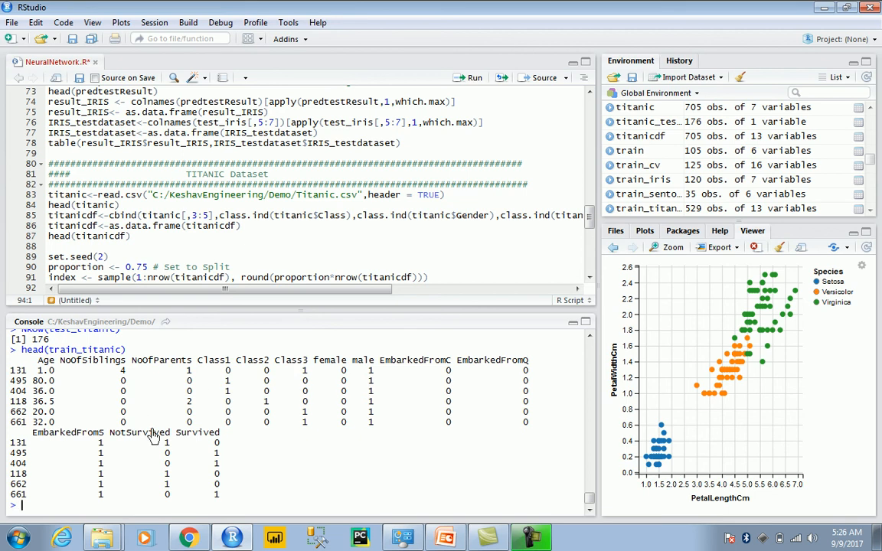
pyautogui.moveTo(157, 455)
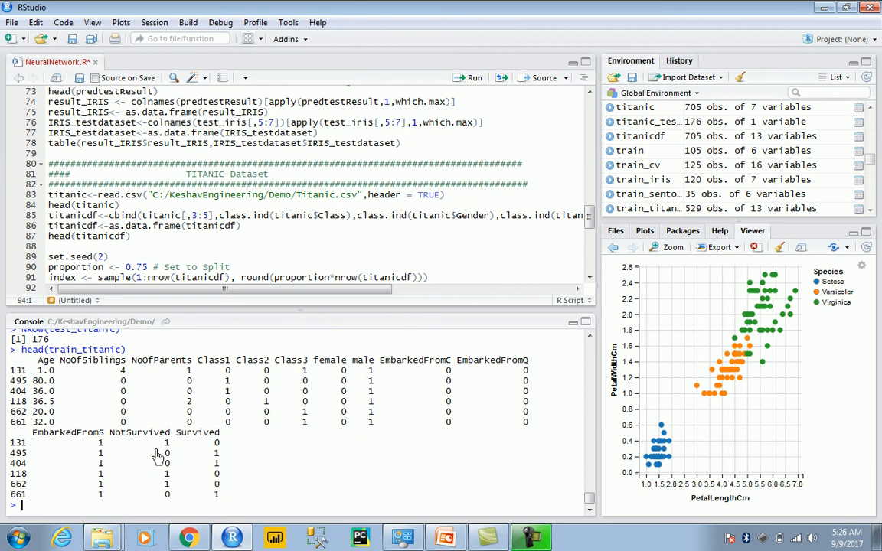
pyautogui.moveTo(213, 440)
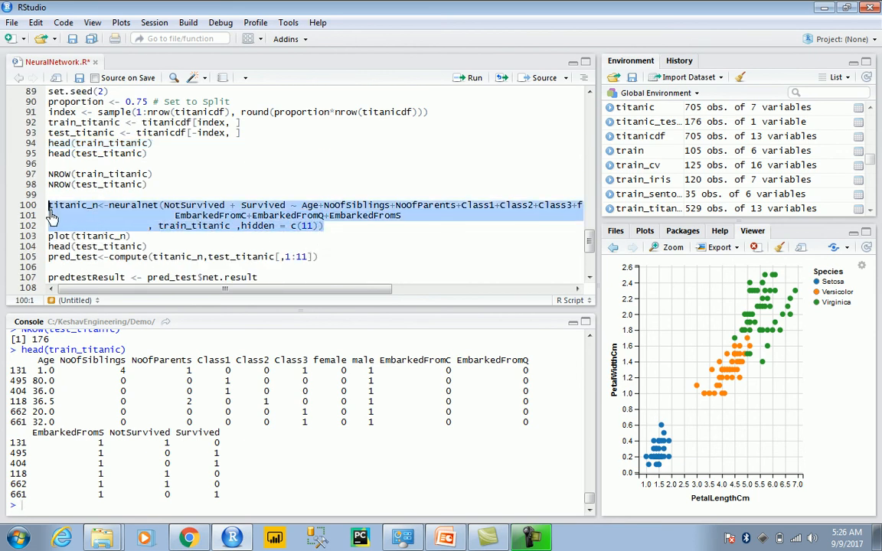
pyautogui.moveTo(492, 276)
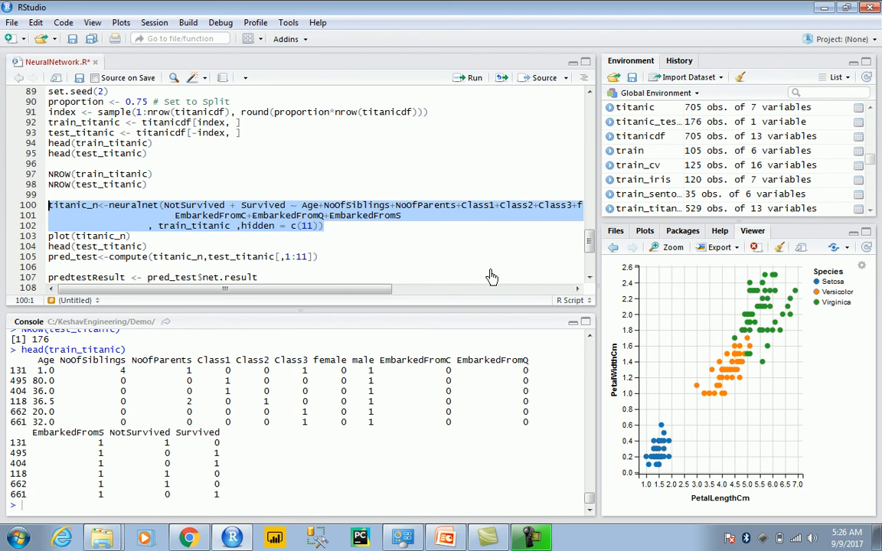
# Train titanic_n with 11 hidden neurons, plot it, and print the survival confusion table (92, 52 correct)
pyautogui.click(469, 78)
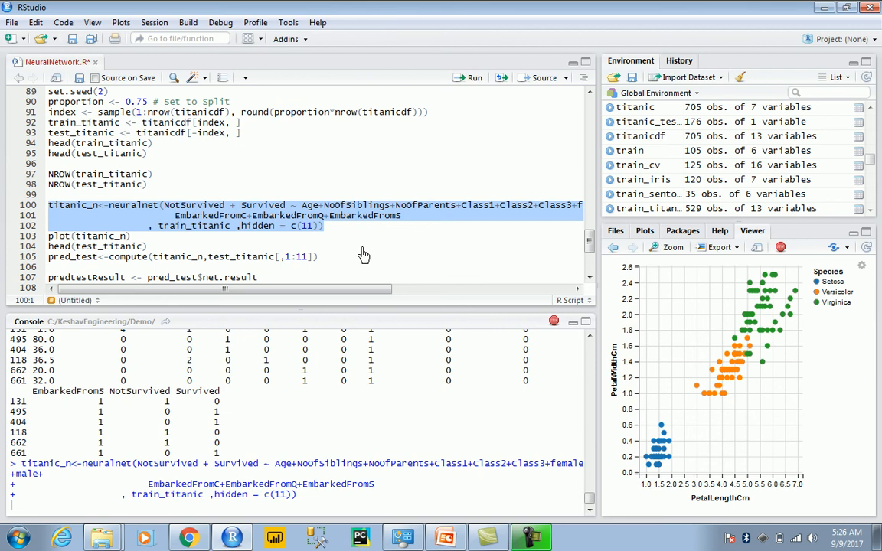
pyautogui.scroll(-3)
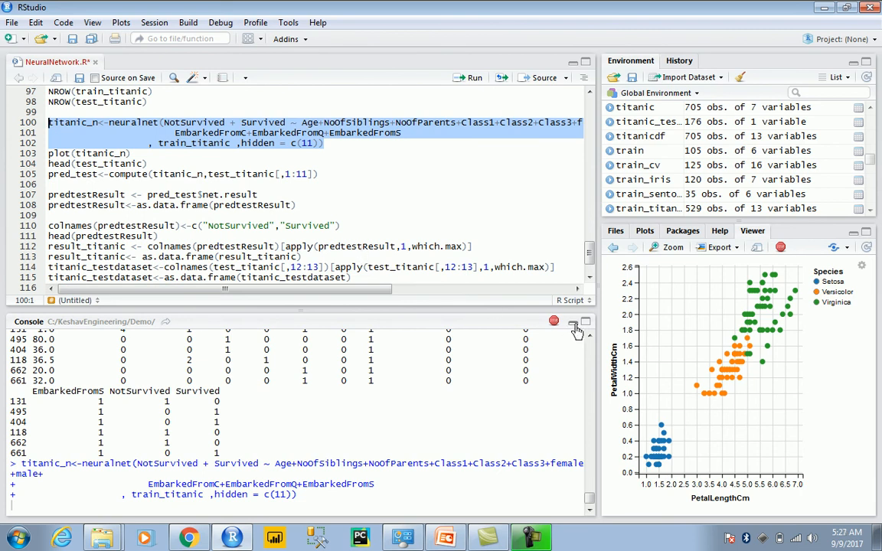
pyautogui.click(577, 322)
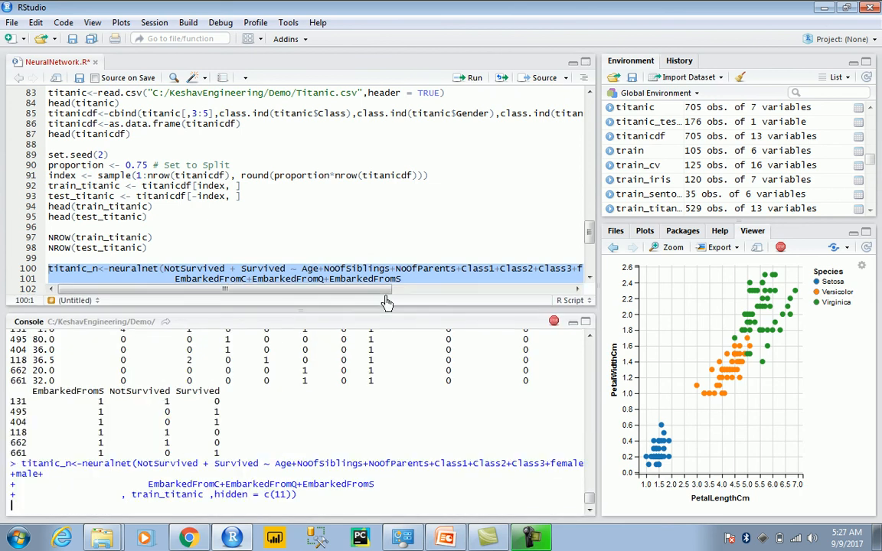
pyautogui.scroll(-3)
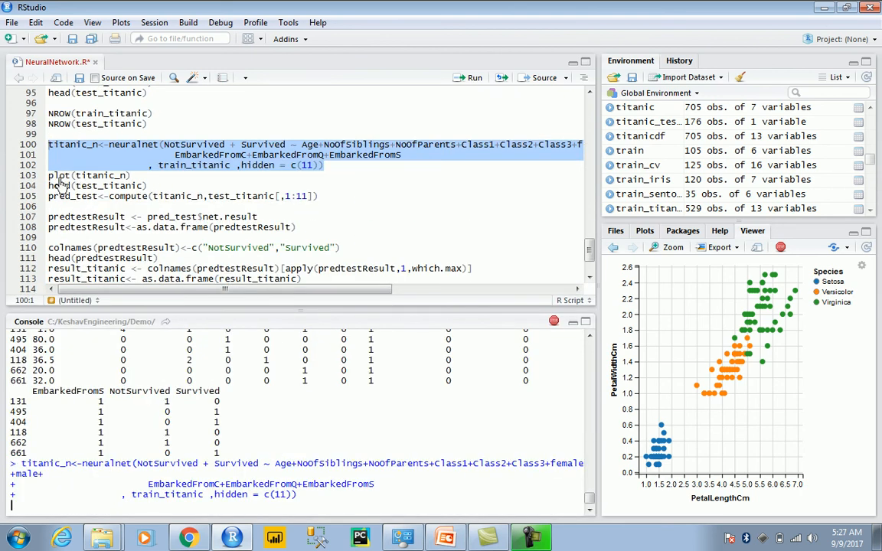
pyautogui.scroll(-3)
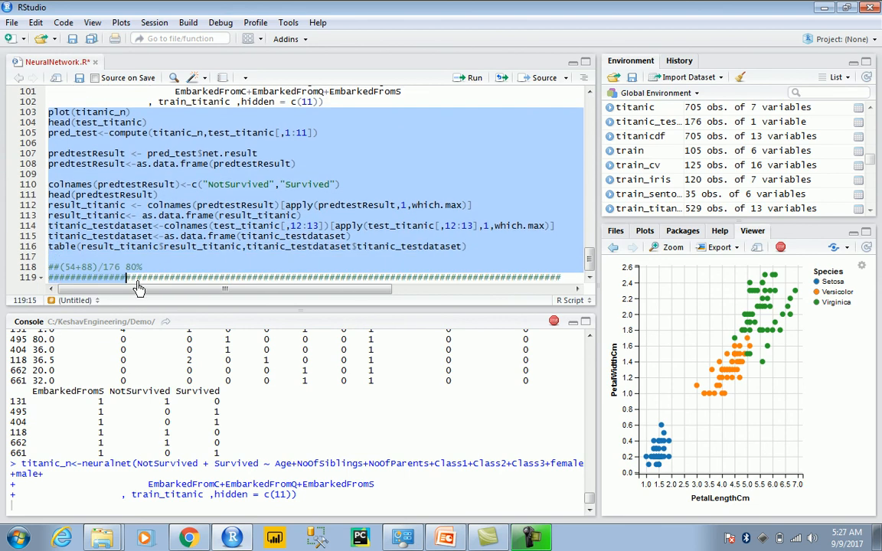
pyautogui.click(468, 246)
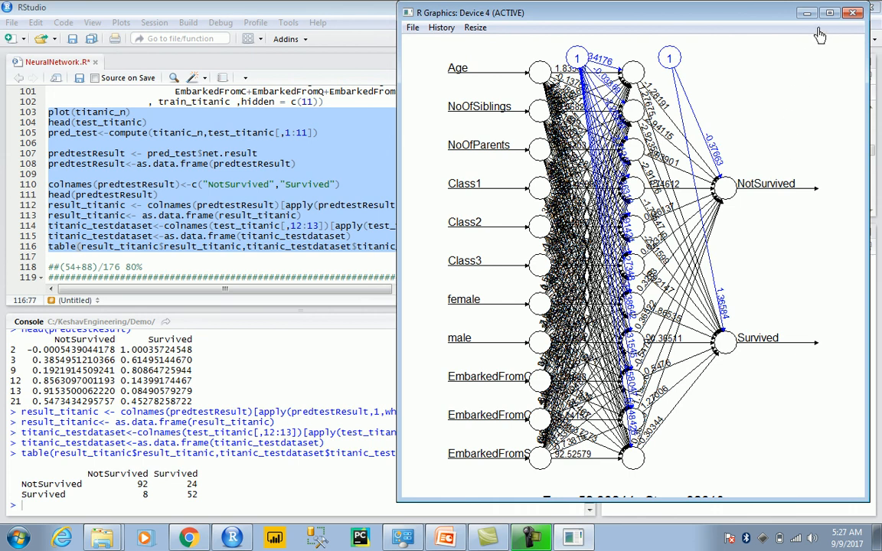
# Close the R Graphics network diagram window and scroll the script back up
pyautogui.click(852, 12)
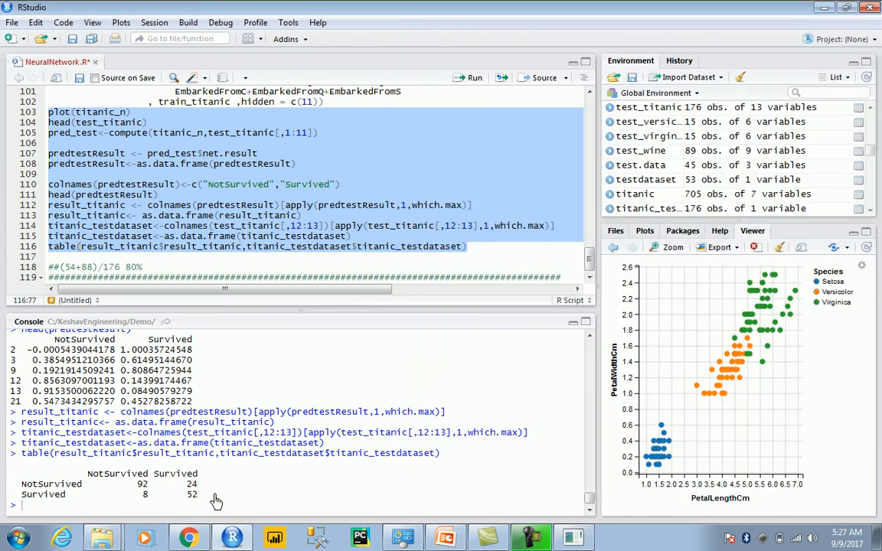
pyautogui.moveTo(188, 503)
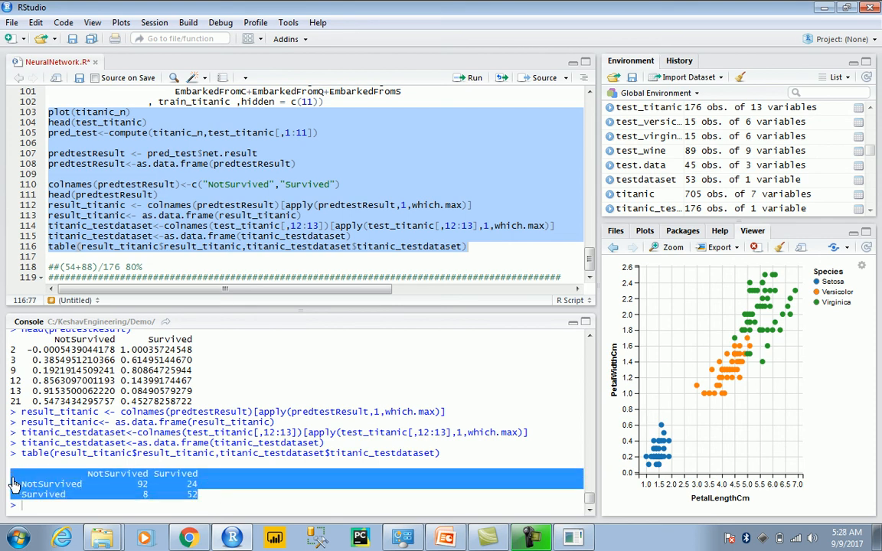
pyautogui.moveTo(303, 288)
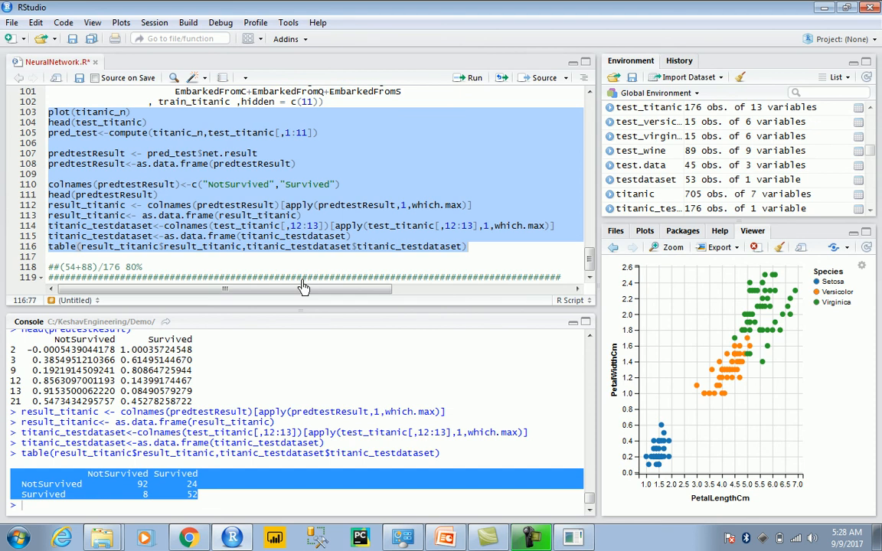
pyautogui.scroll(3)
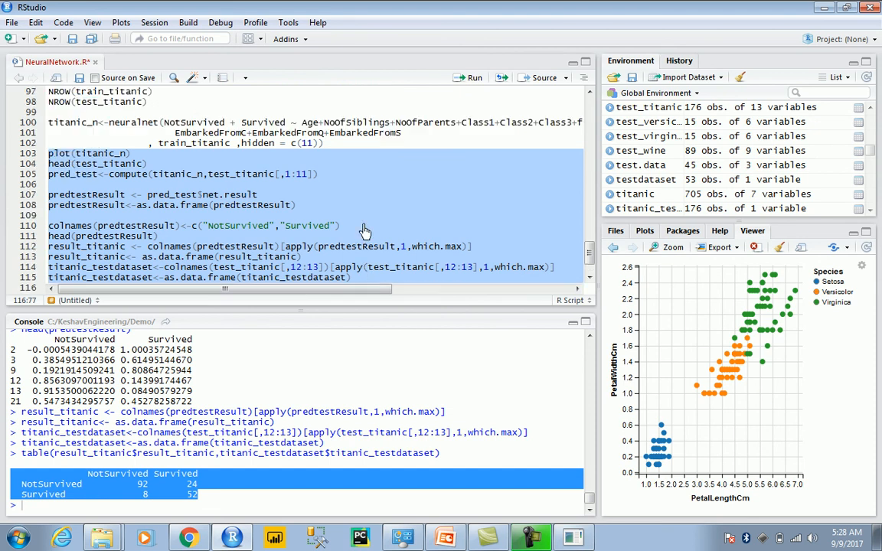
pyautogui.scroll(3)
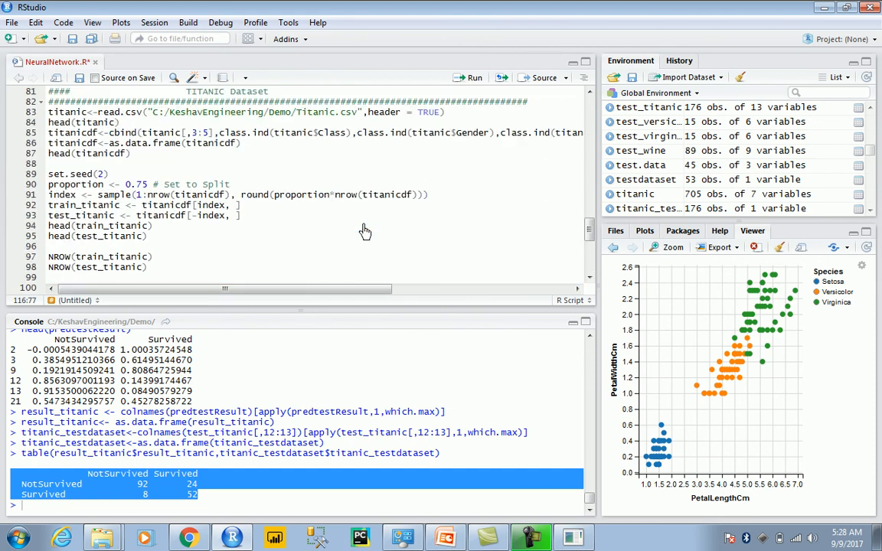
pyautogui.scroll(3)
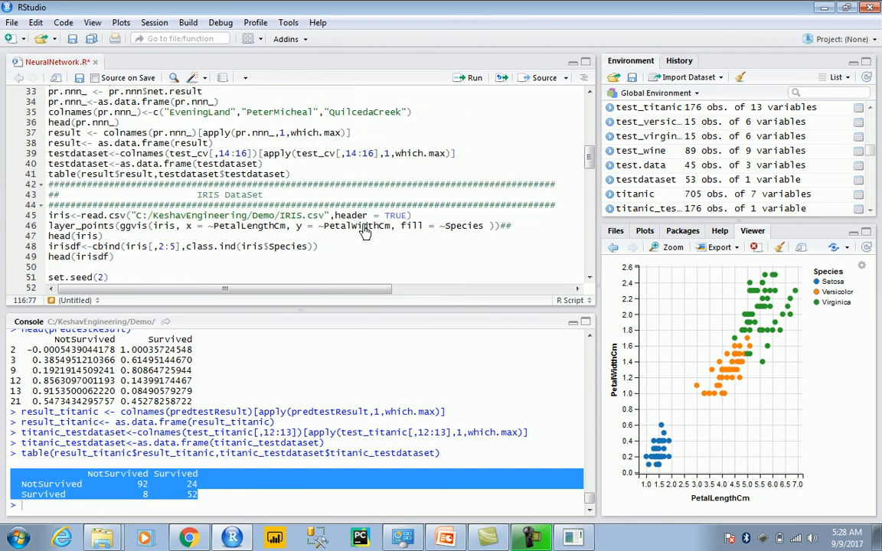